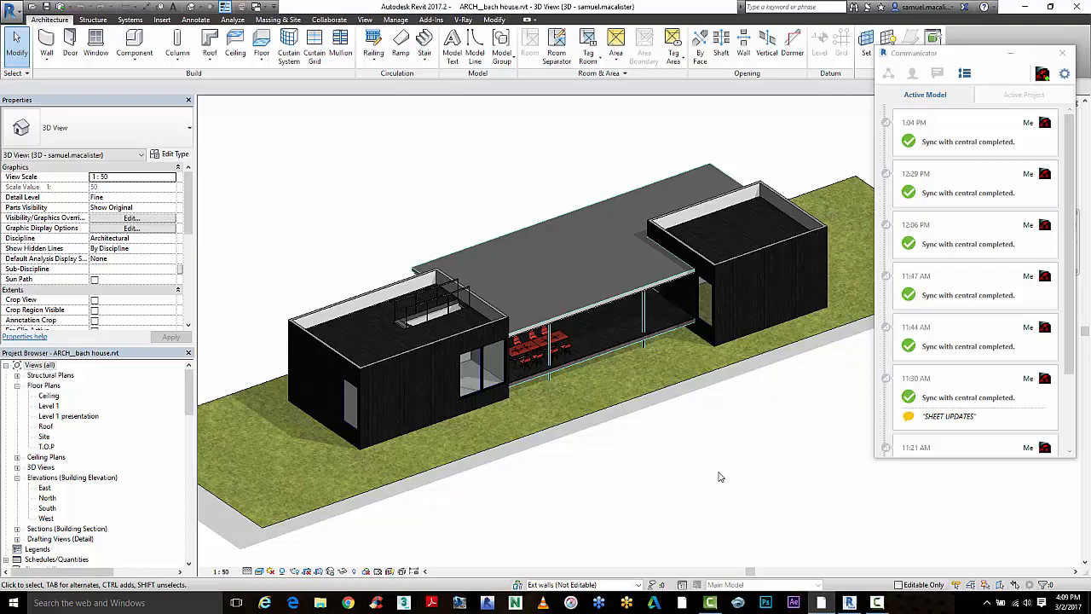
Open the Level 1 floor plan, zoom to fit, and show the Collaborate tools
drag(720, 478, 695, 467)
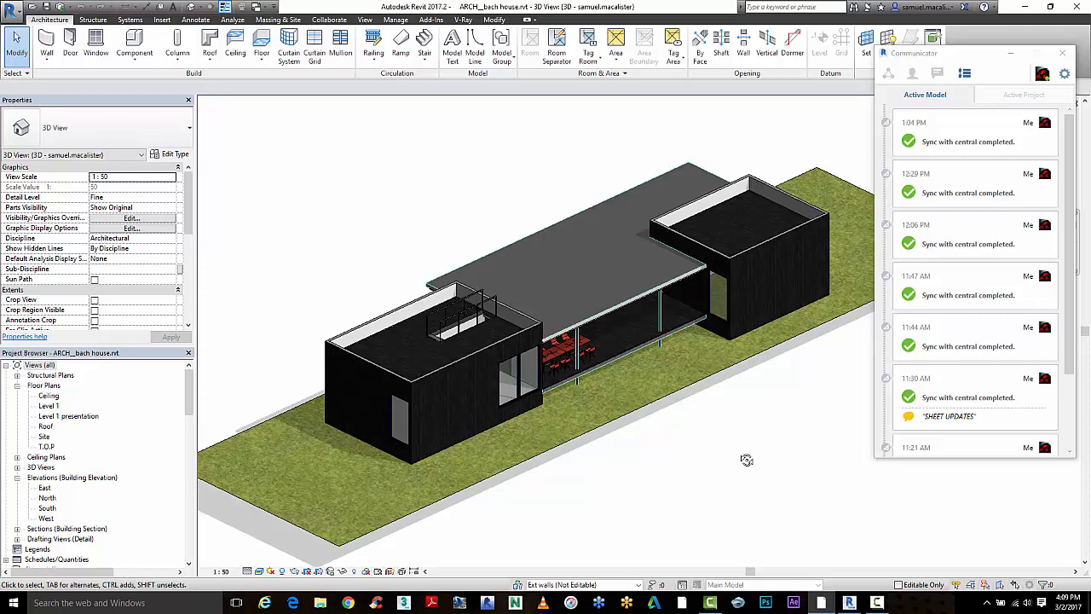
mouse_move(740, 454)
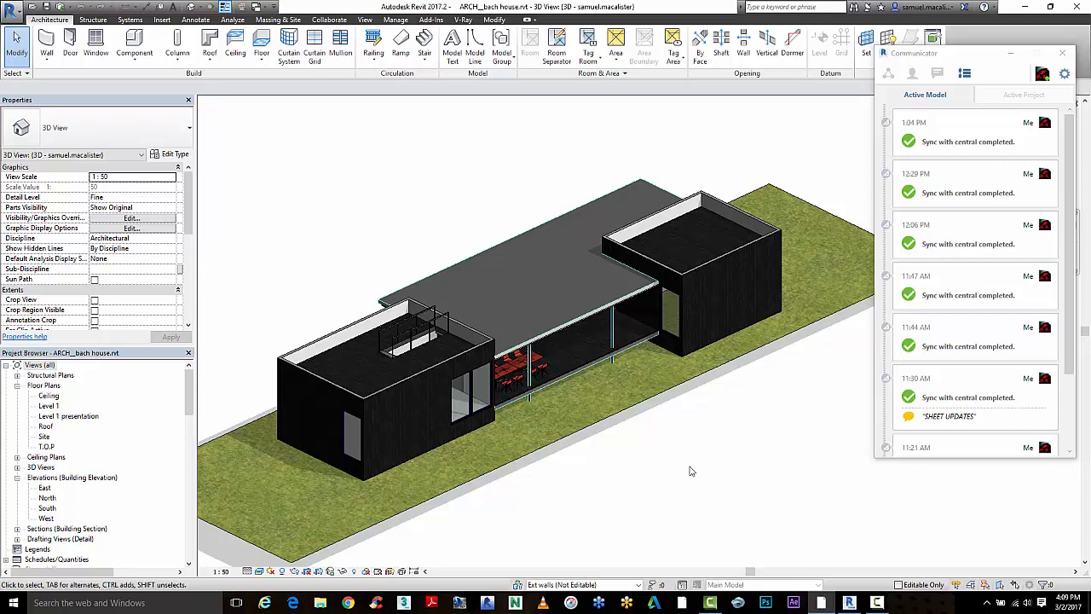
mouse_move(655, 484)
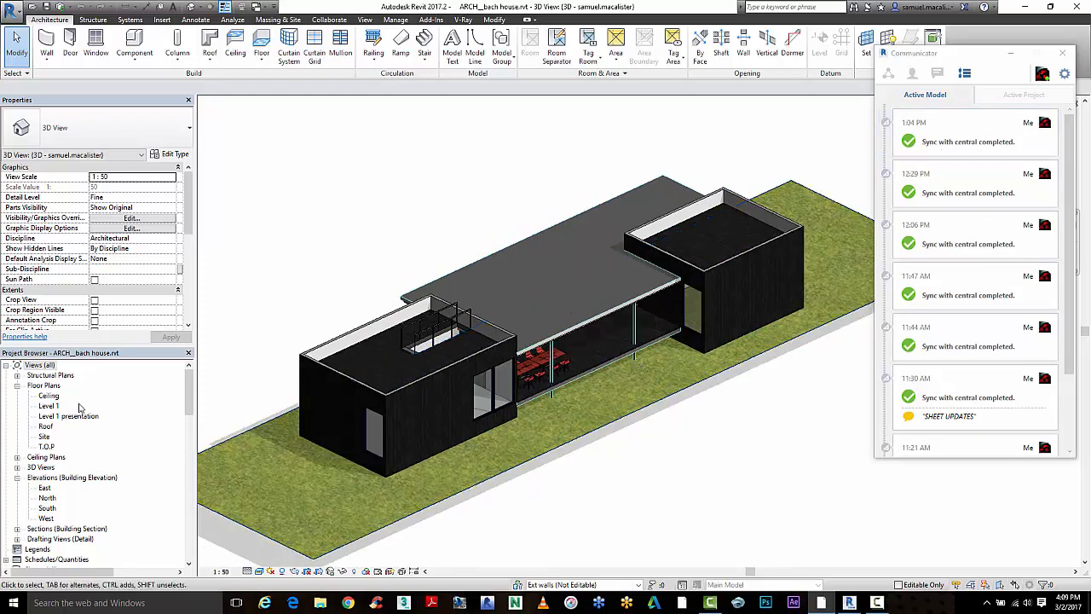
double_click(49, 405)
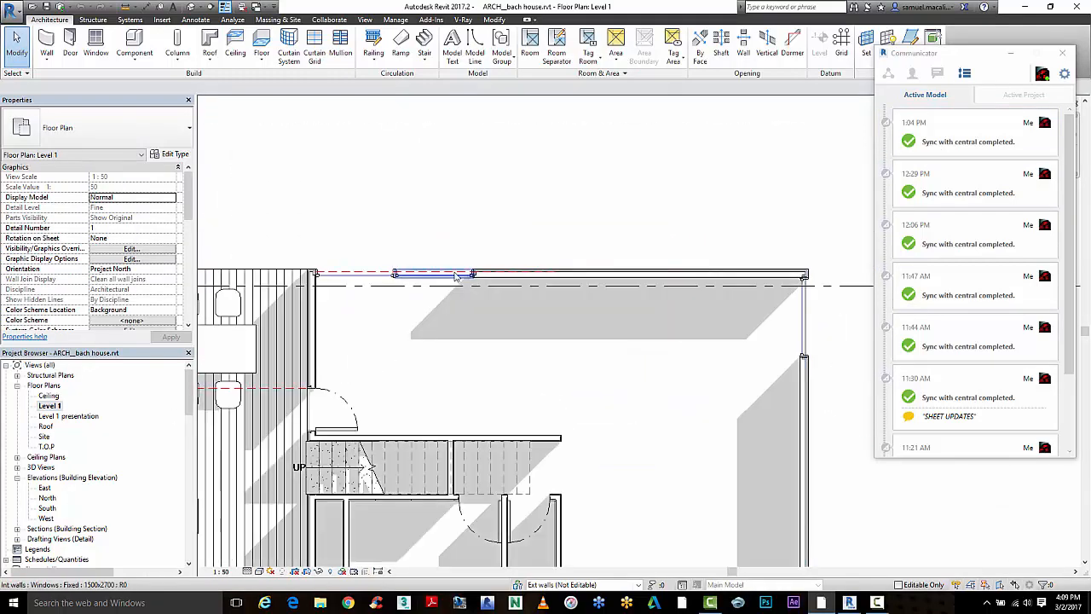
right_click(439, 273)
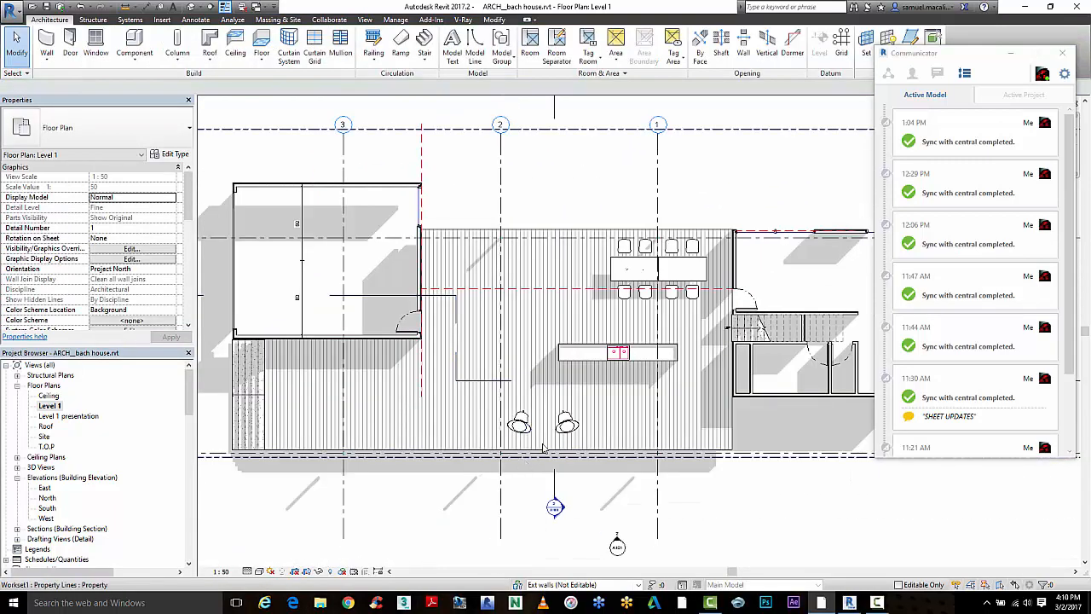
click(518, 426)
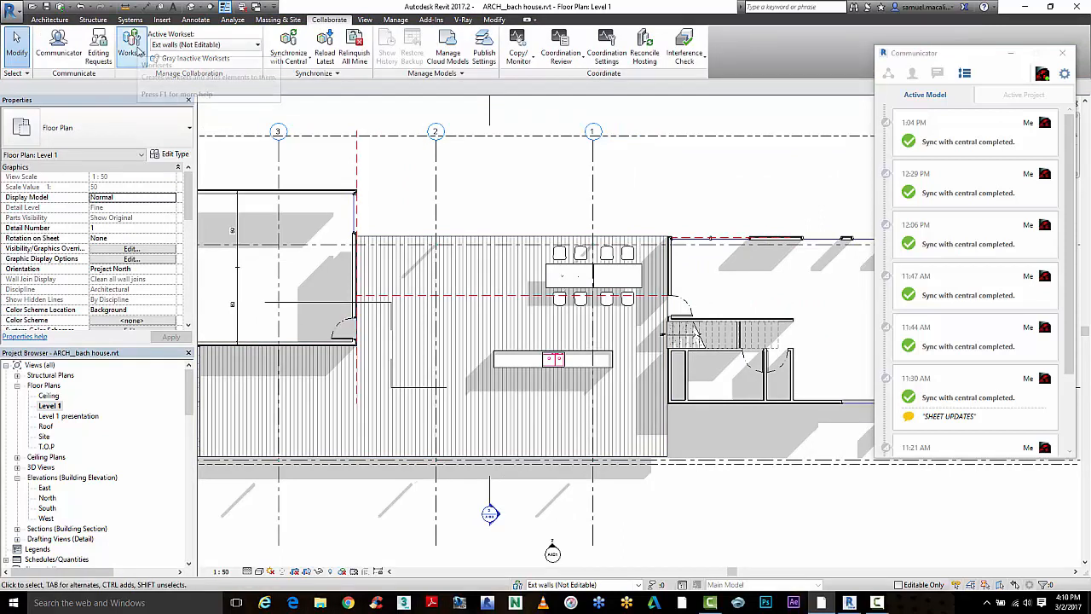
Sync the model with central, commenting 'added windows and deleted chairs'
click(285, 41)
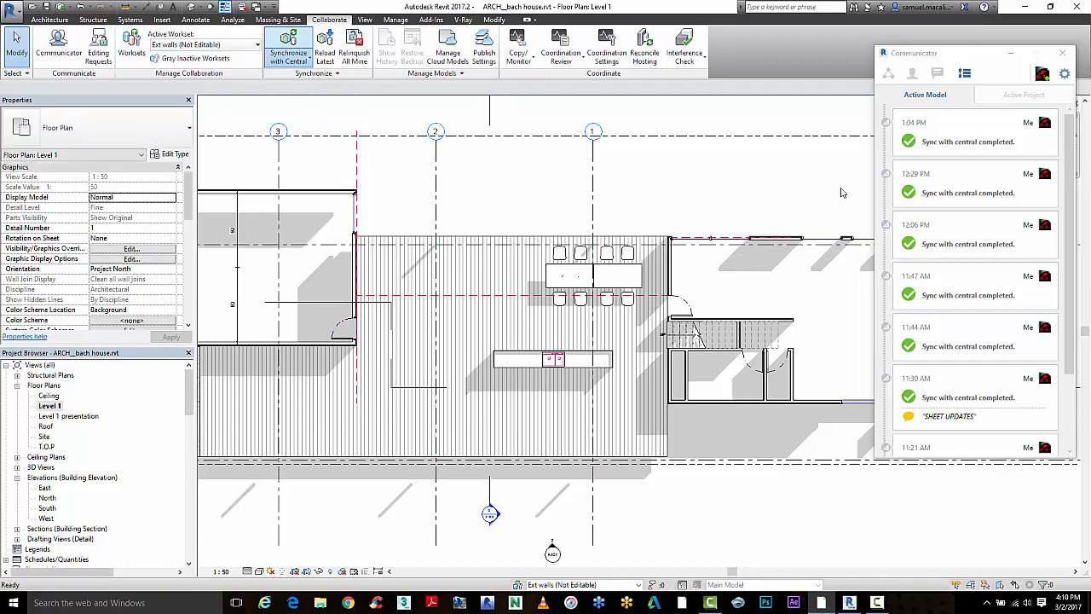
click(272, 43)
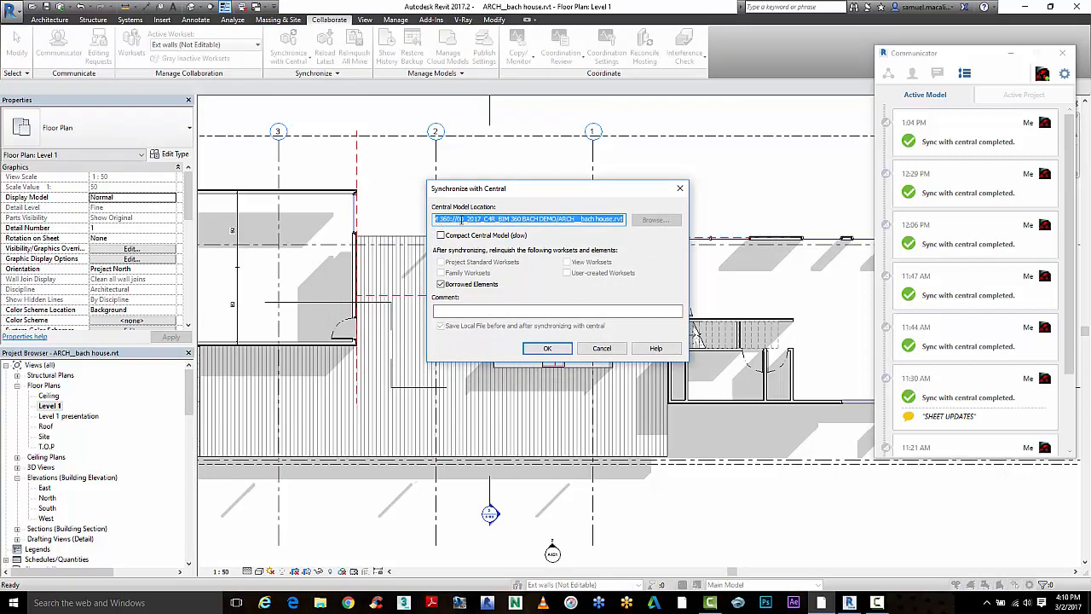
click(557, 310)
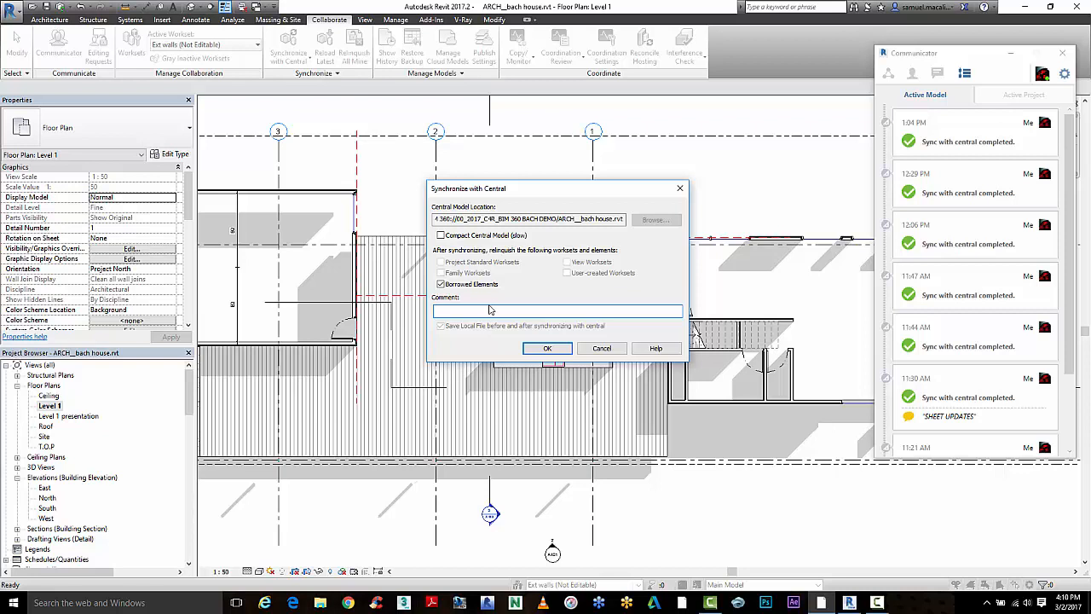
text(de)
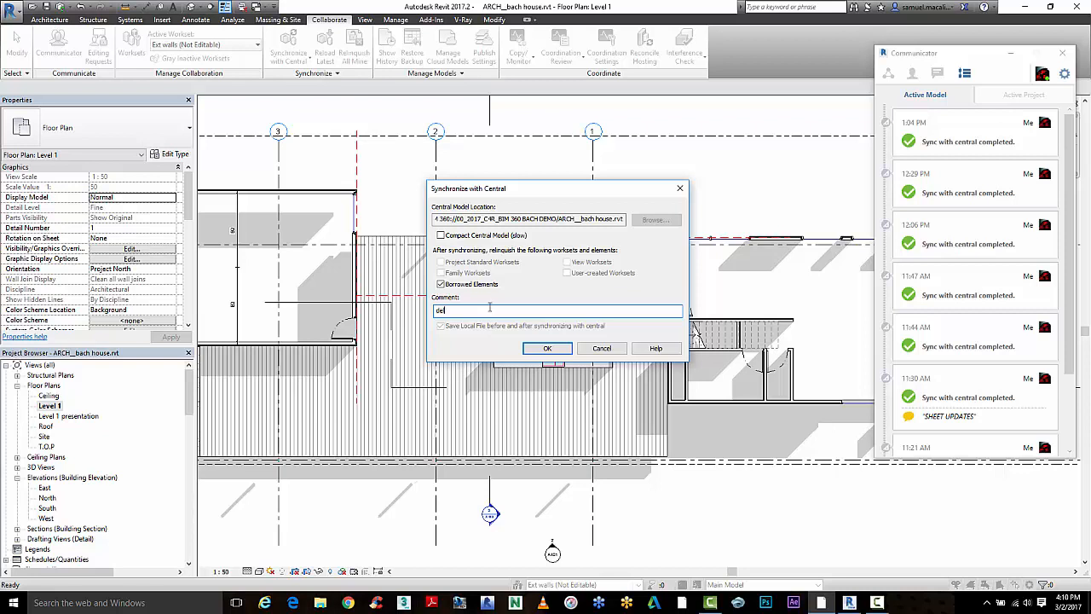
text(added)
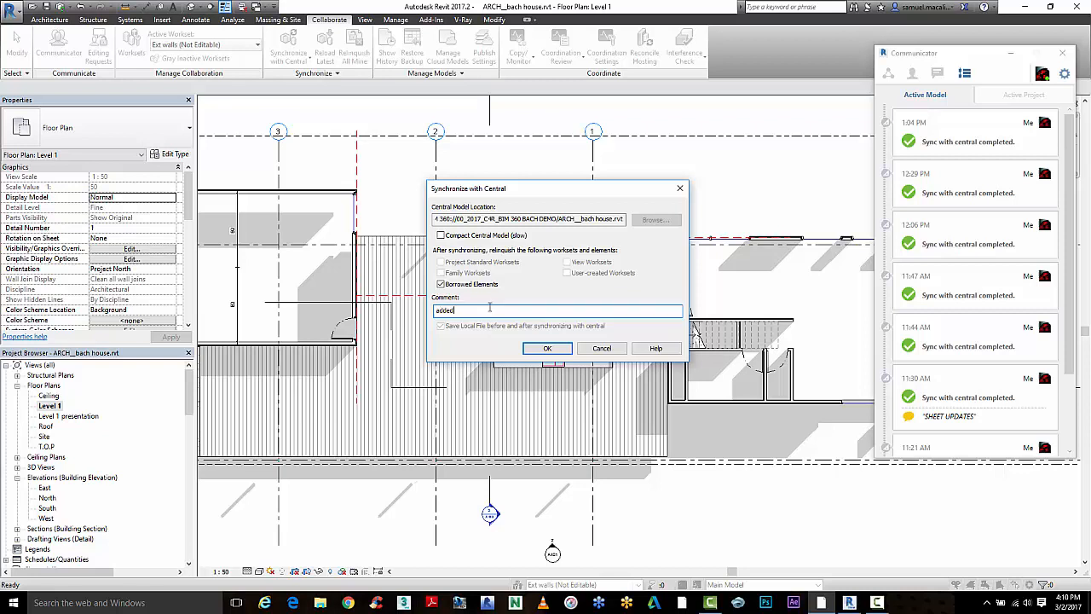
text(windows)
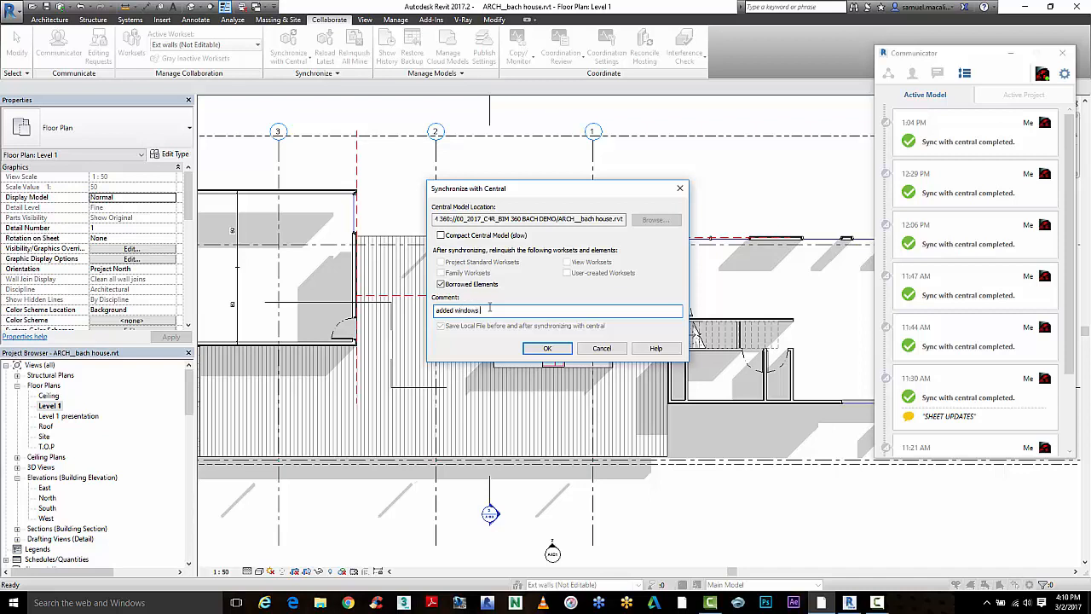
text(and deleted)
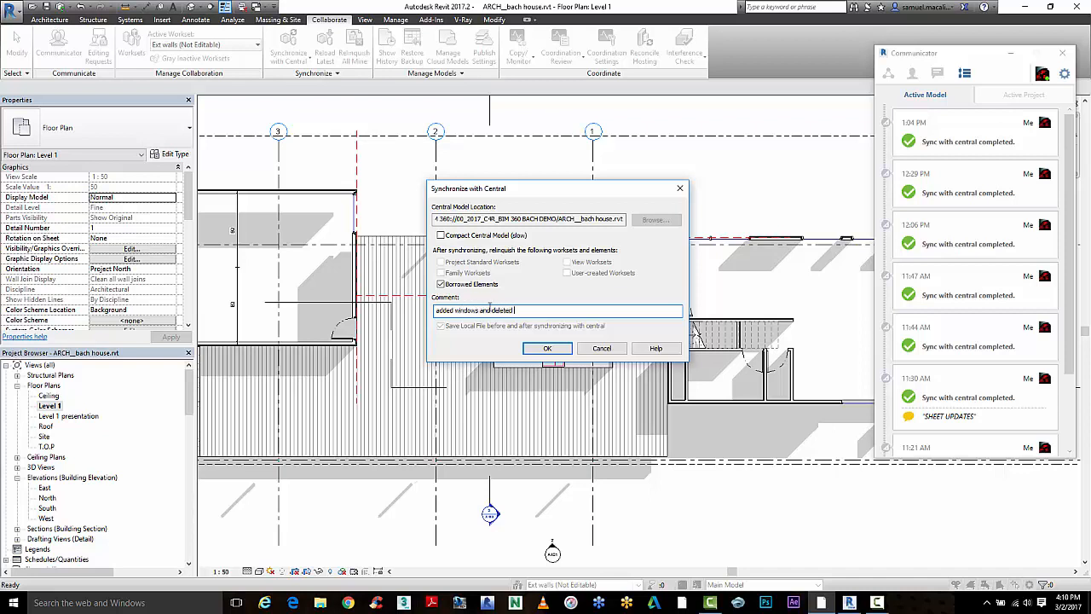
text(chairs)
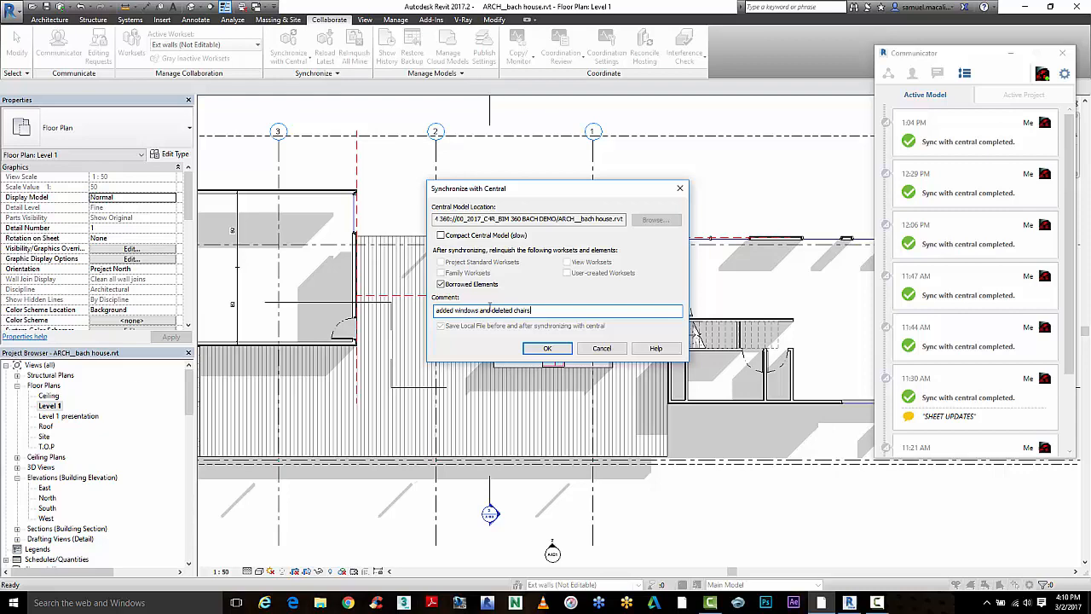
click(547, 348)
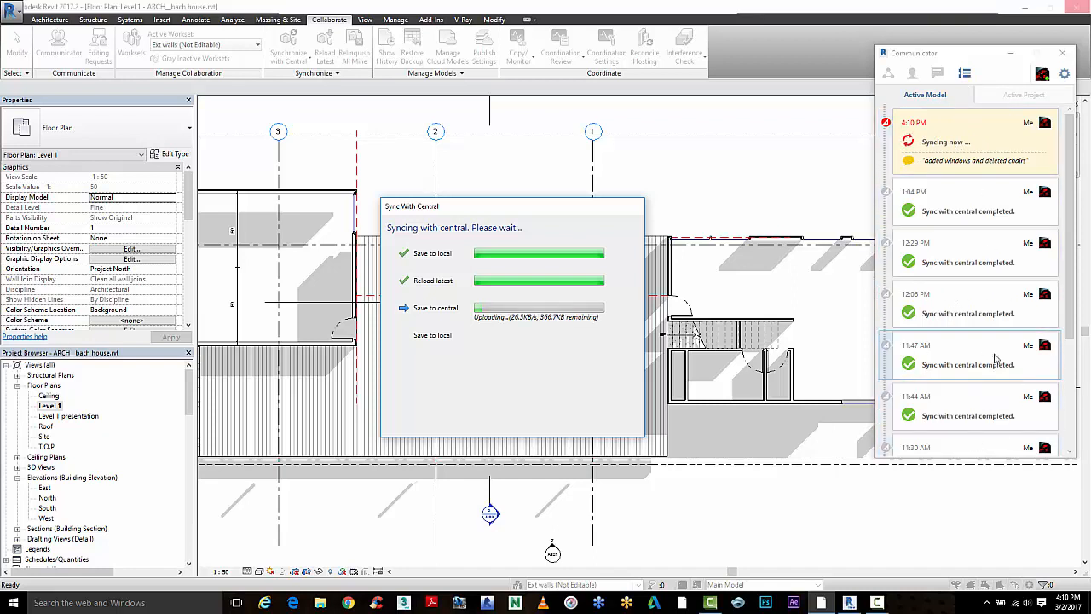
Scroll the activity feed to confirm the completed 4:11 PM sync entry
scroll(down, 3)
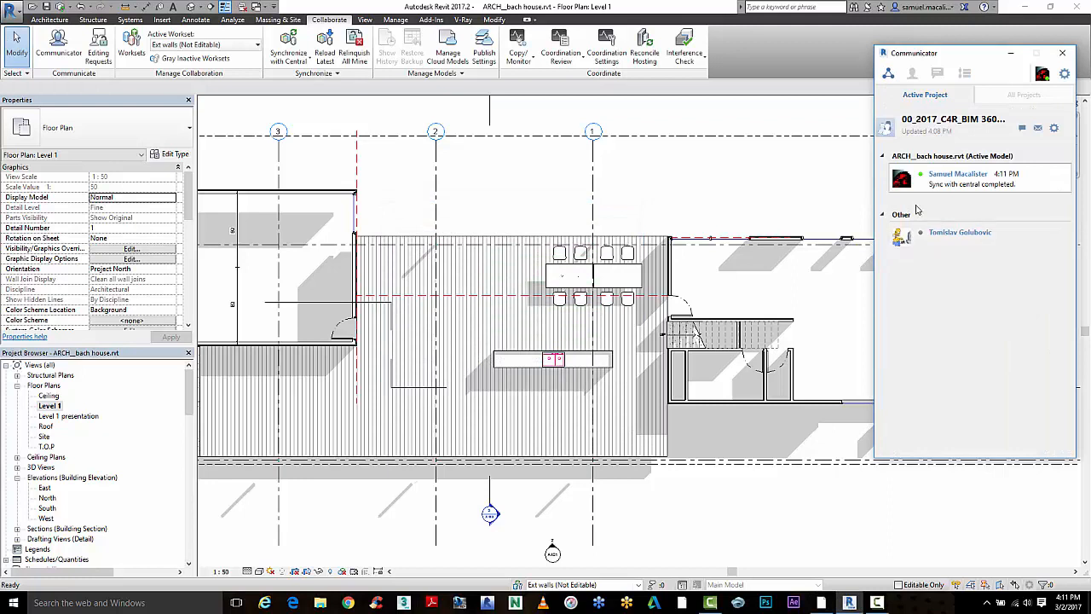
mouse_move(968, 72)
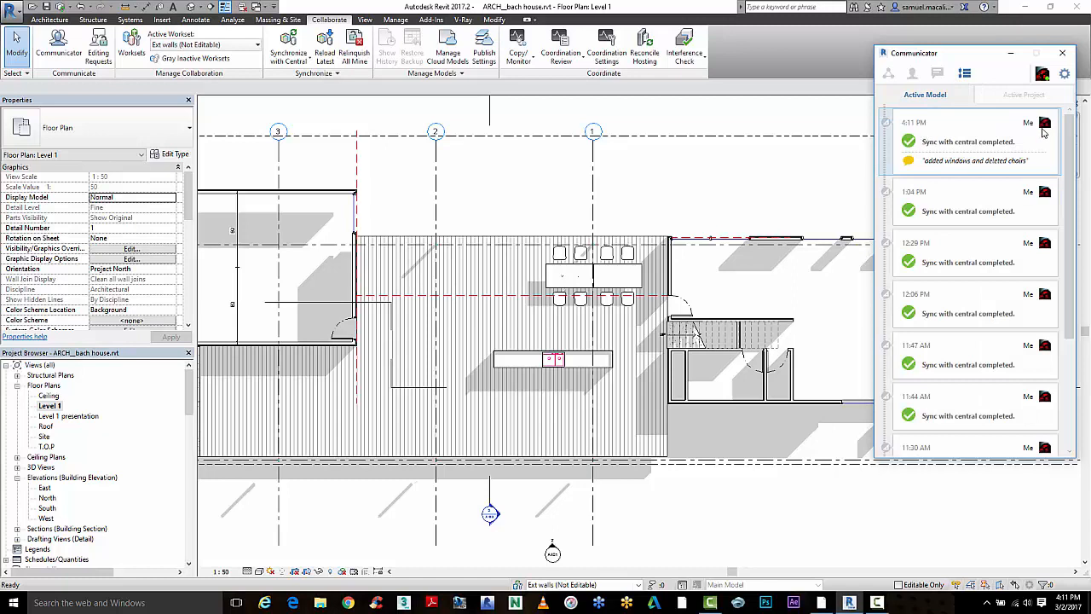
mouse_move(538, 196)
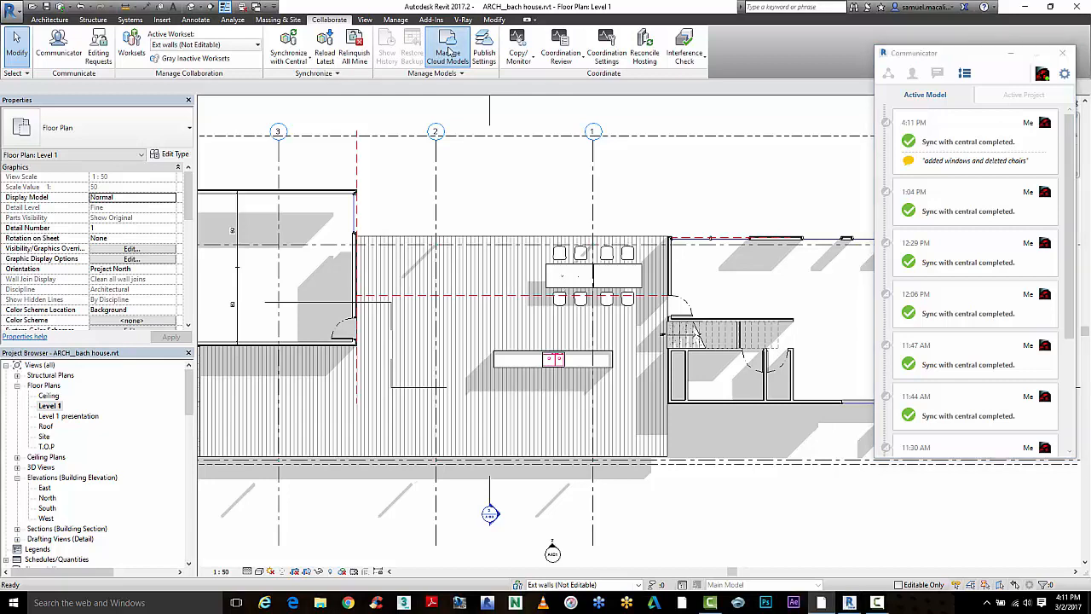
Open Manage Cloud Models to list the 00_2017_C4R_BIM 360 BACH DEMO project
click(446, 44)
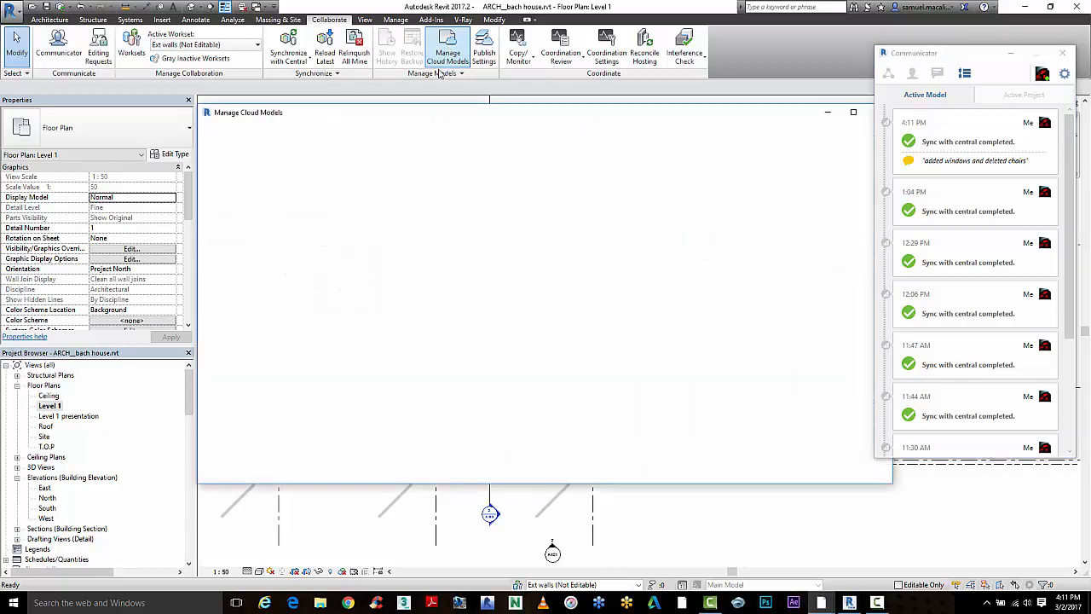
click(450, 47)
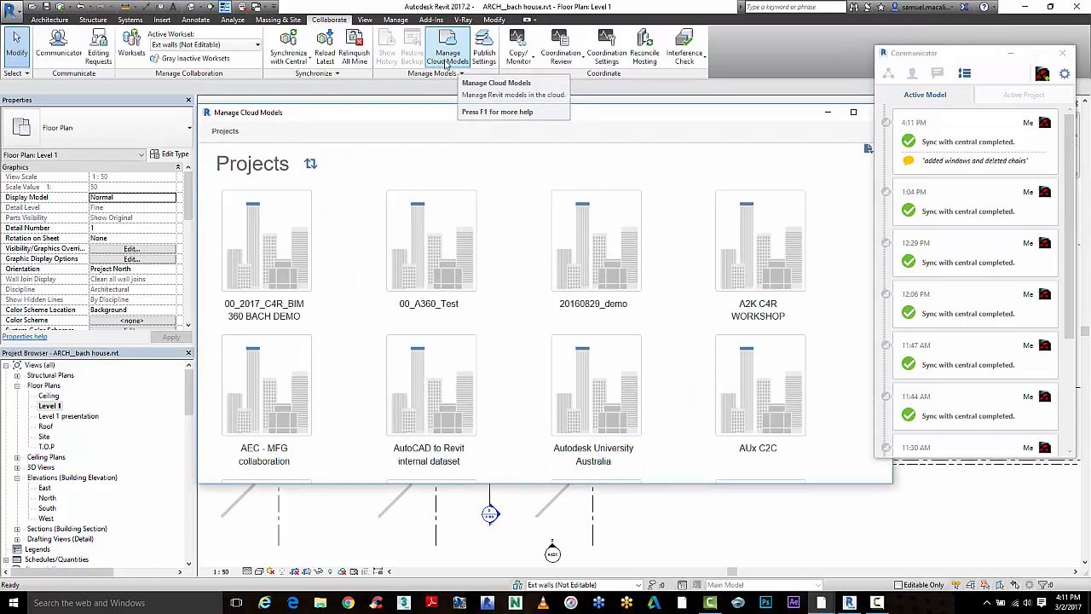
mouse_move(284, 280)
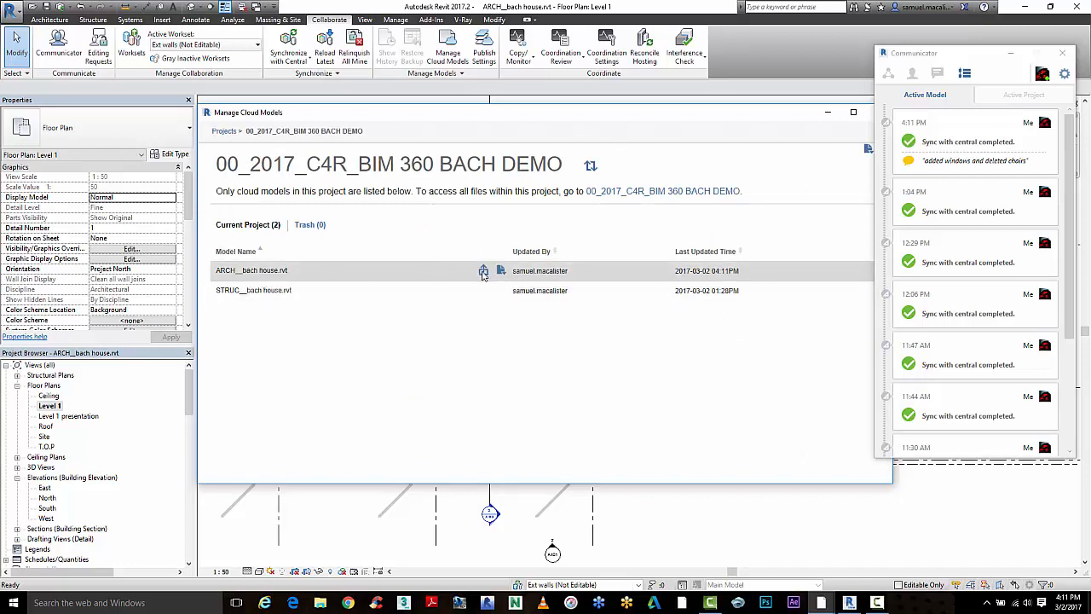
mouse_move(483, 290)
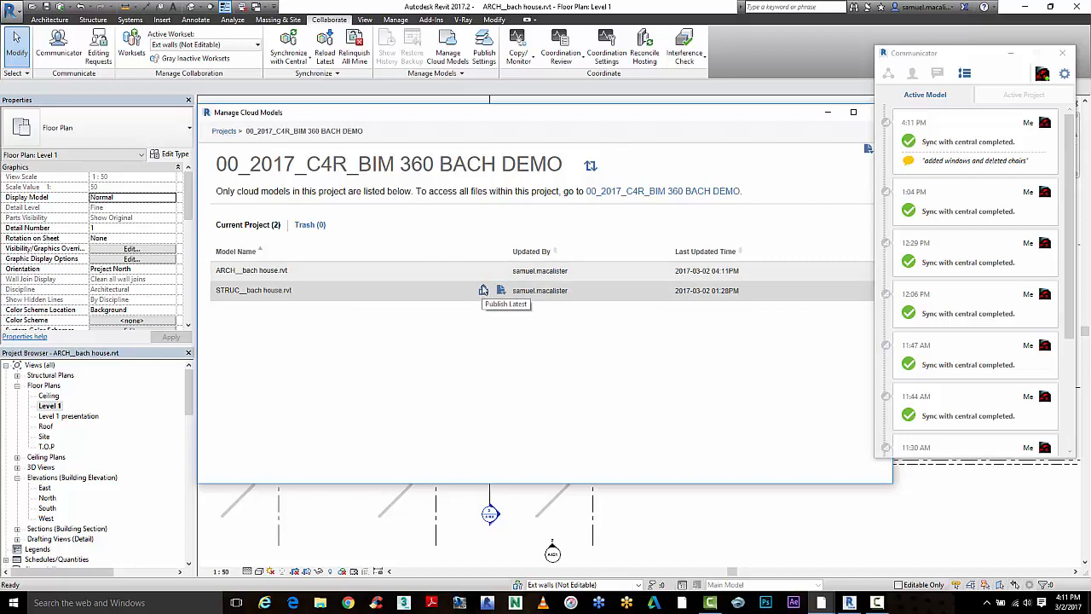
mouse_move(484, 273)
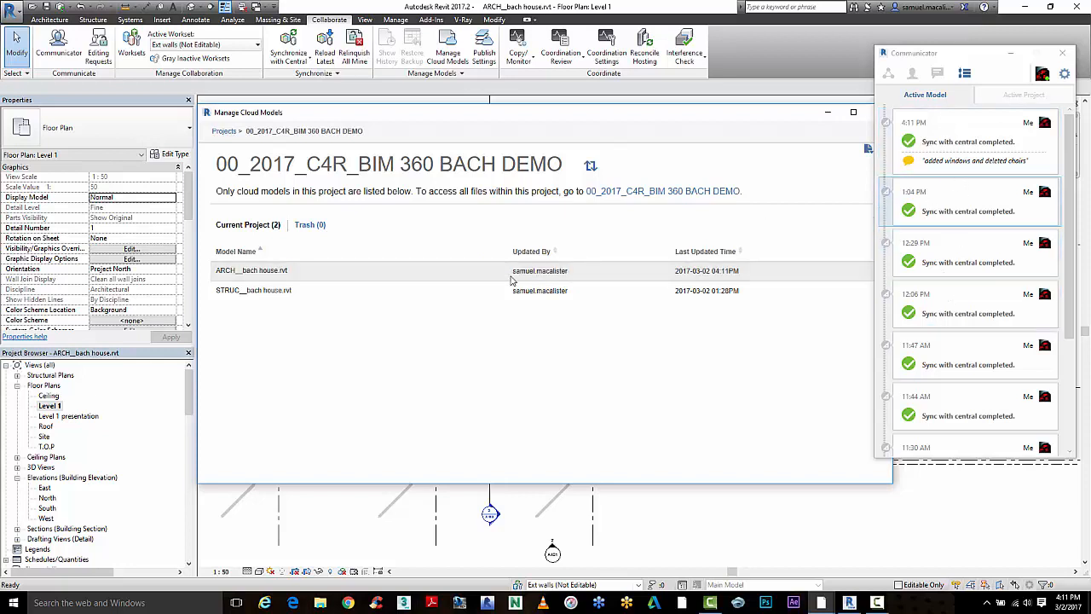
mouse_move(483, 272)
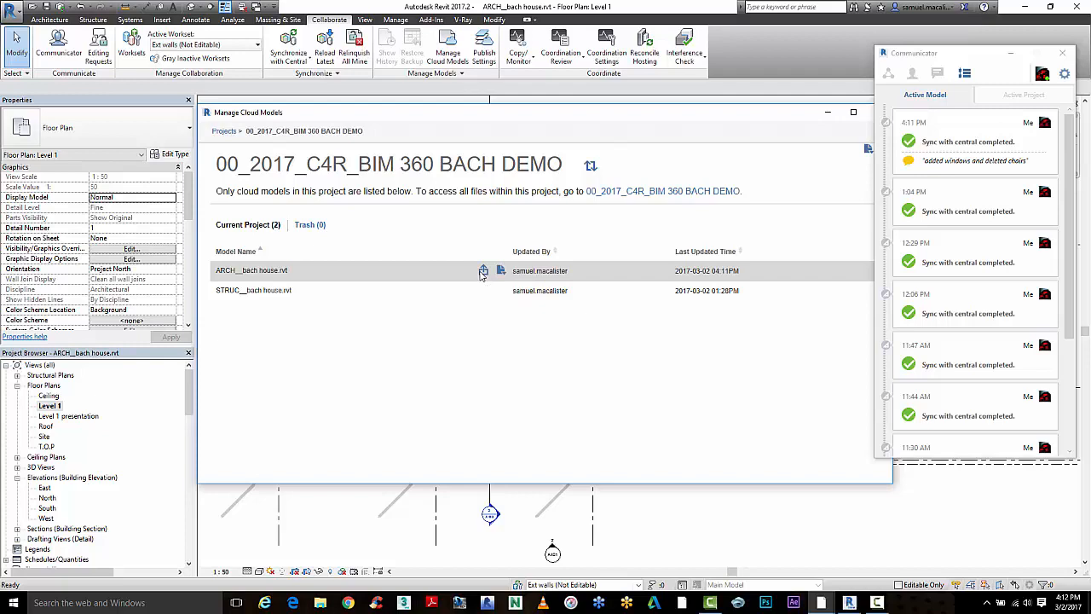
Open the 00_2017_C4R_BIM 360 BACH DEMO project link in the browser
click(481, 270)
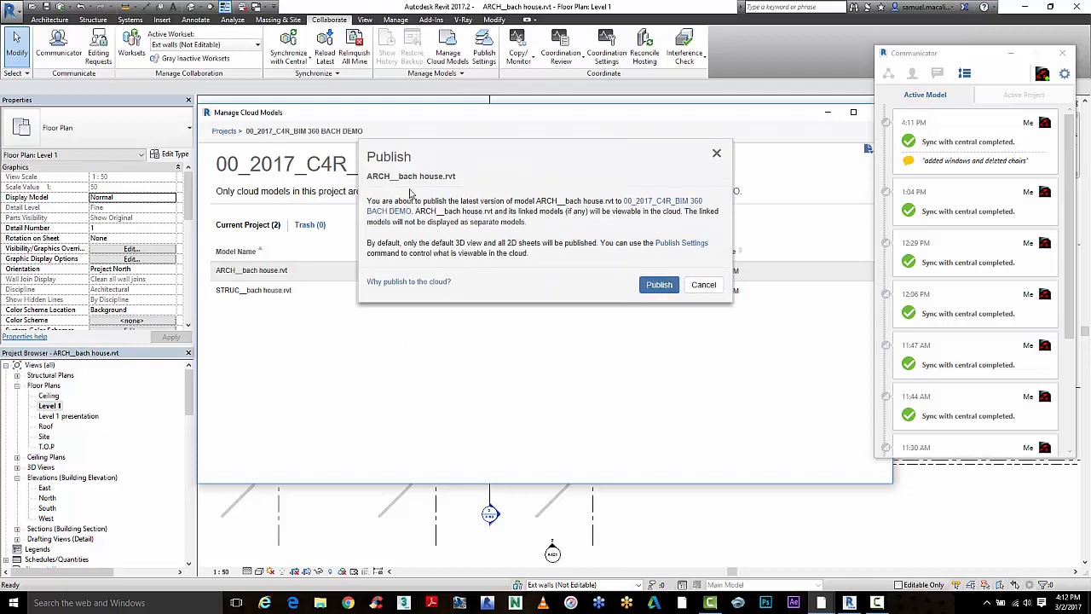
mouse_move(429, 290)
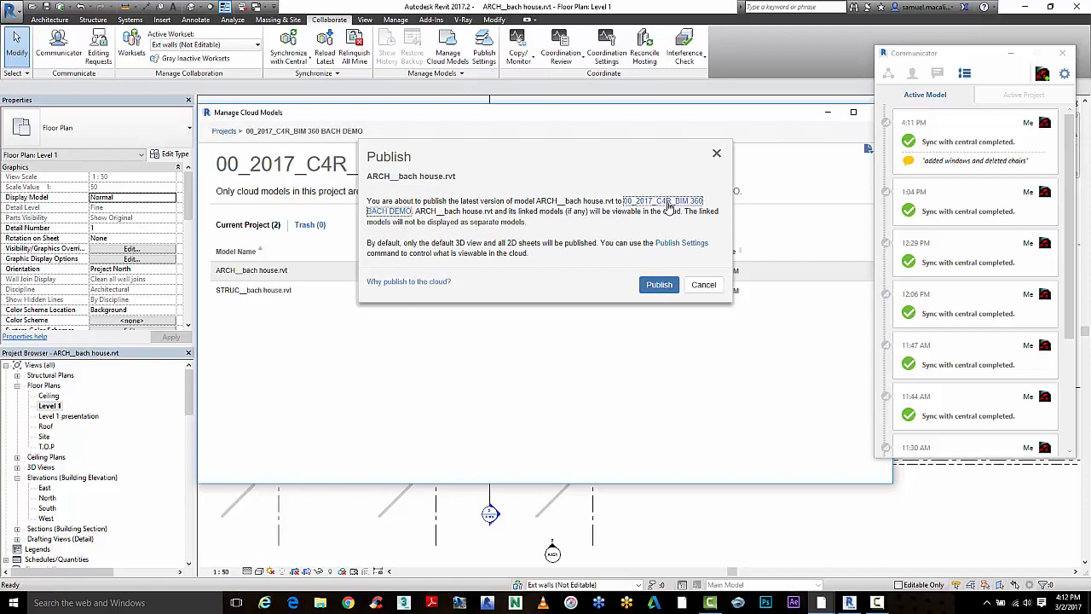
click(659, 284)
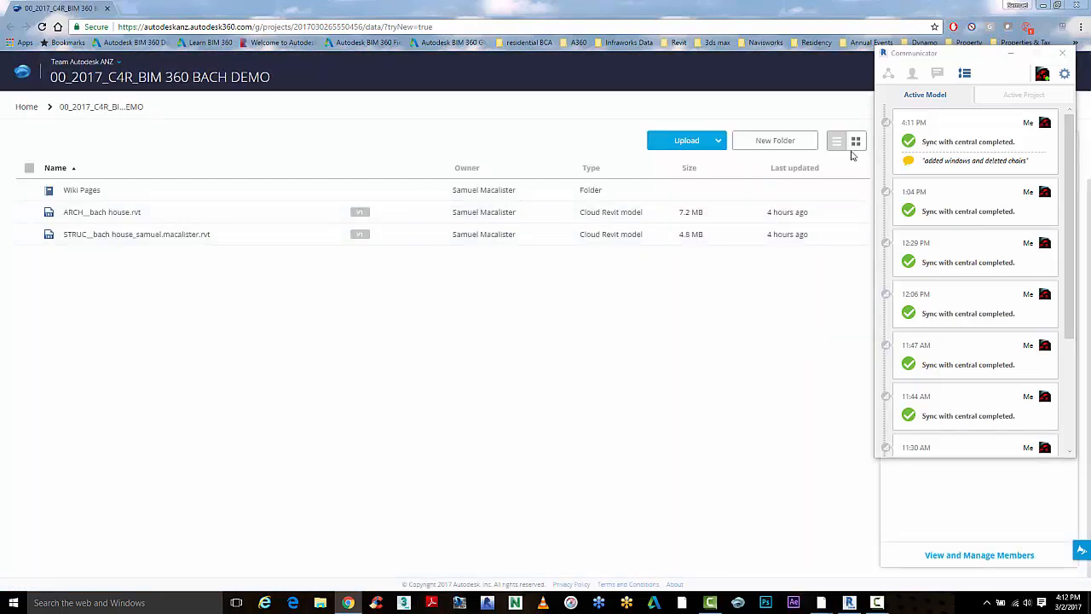
Switch the BIM 360 Team file listing to thumbnail view
click(856, 141)
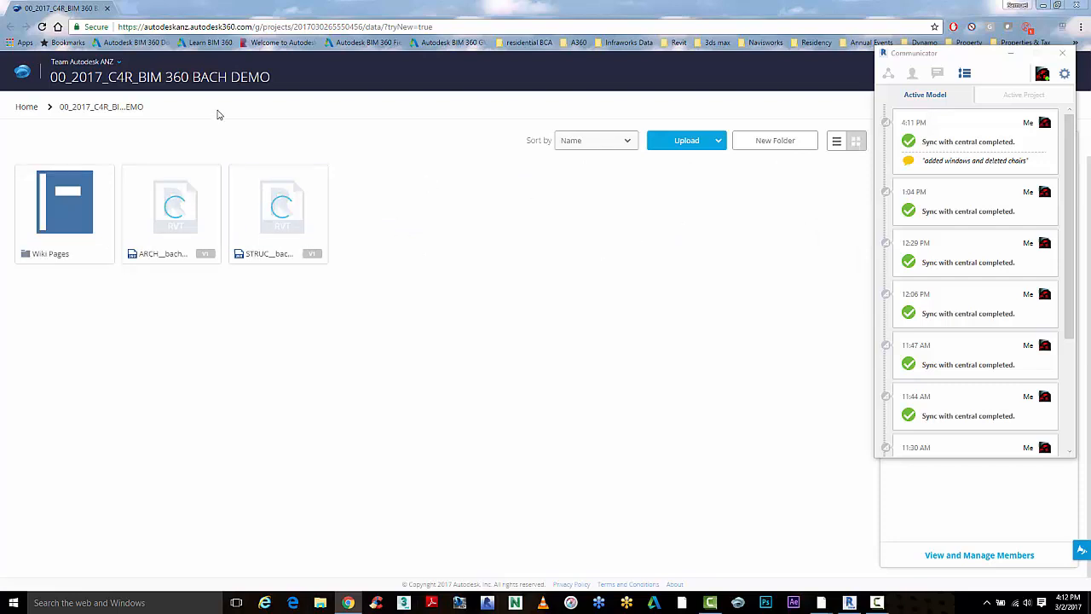
mouse_move(278, 204)
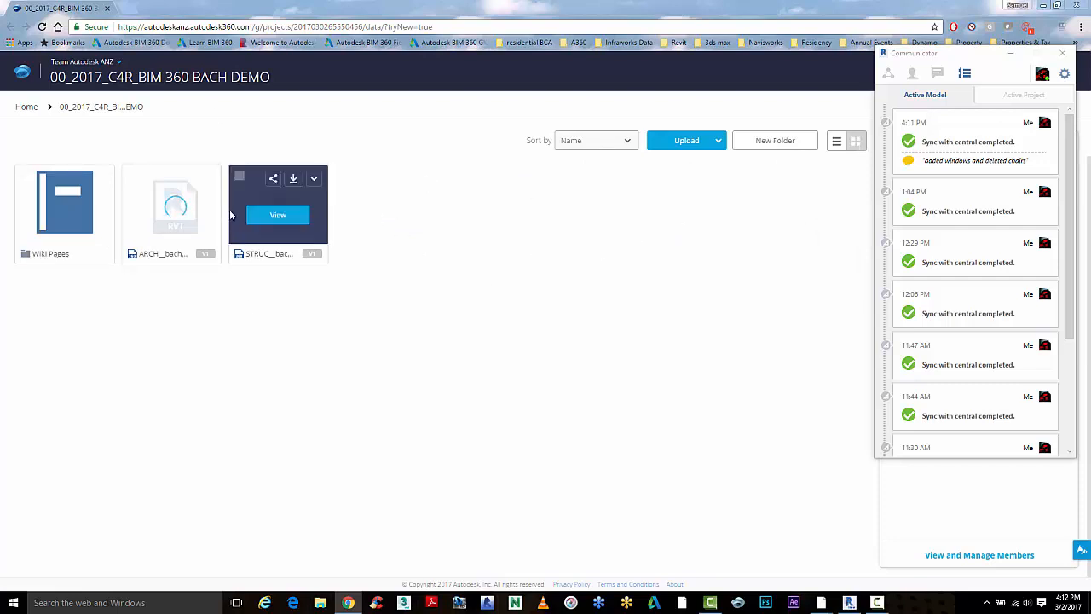
mouse_move(203, 223)
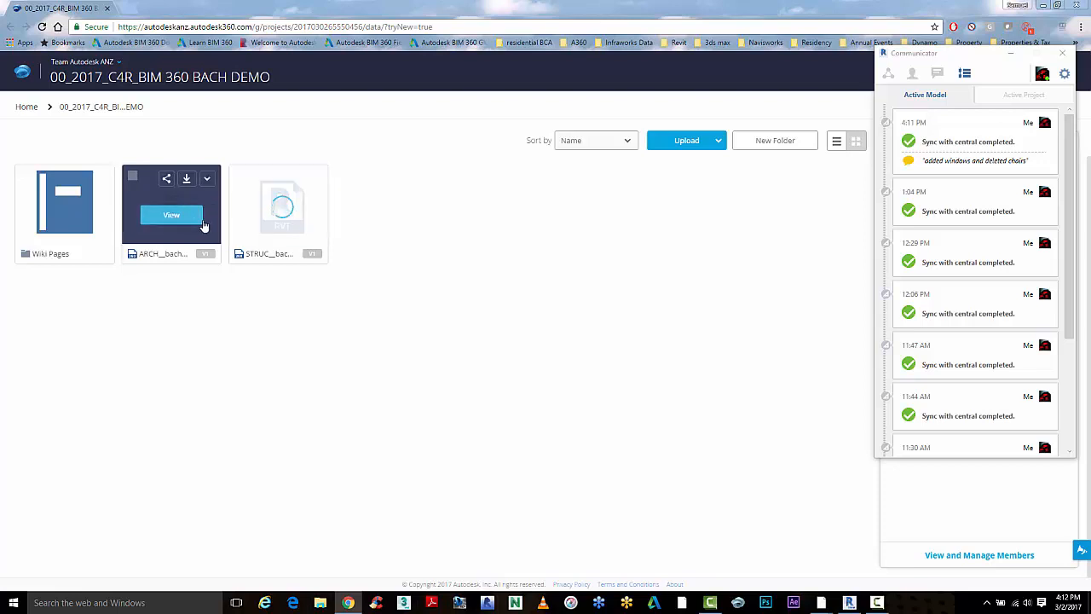
mouse_move(186, 217)
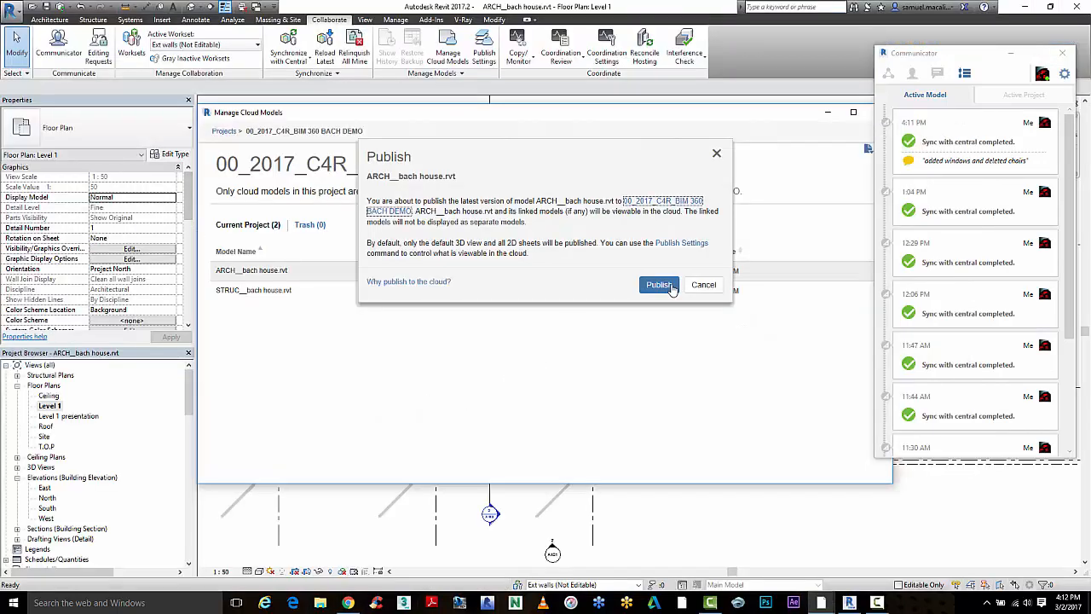
Publish ARCH__bach house.rvt, close Manage Cloud Models, and open Publish Settings for Set 1
click(659, 285)
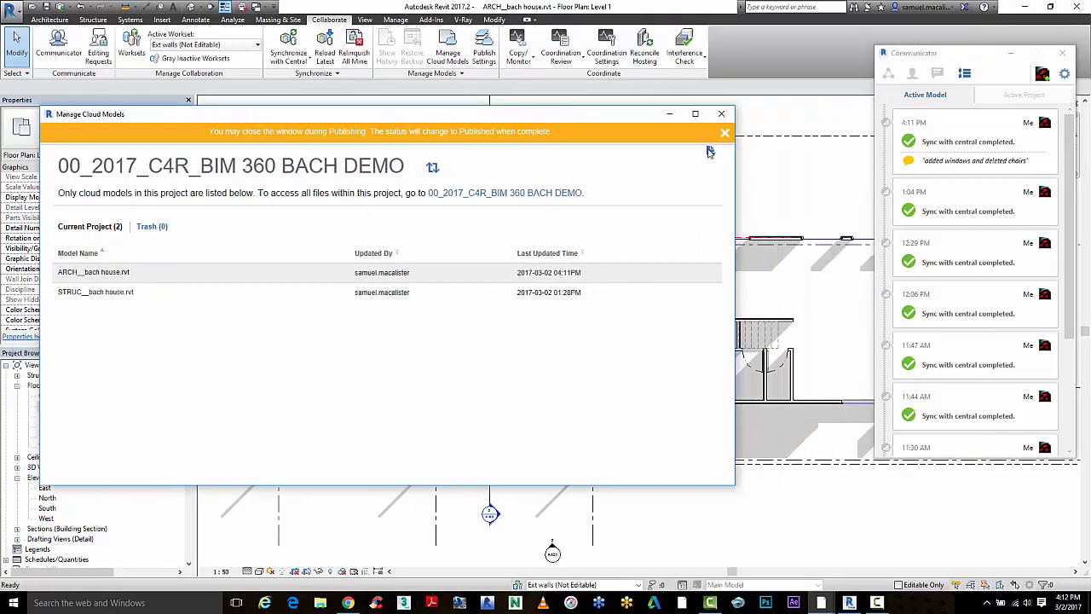
click(710, 151)
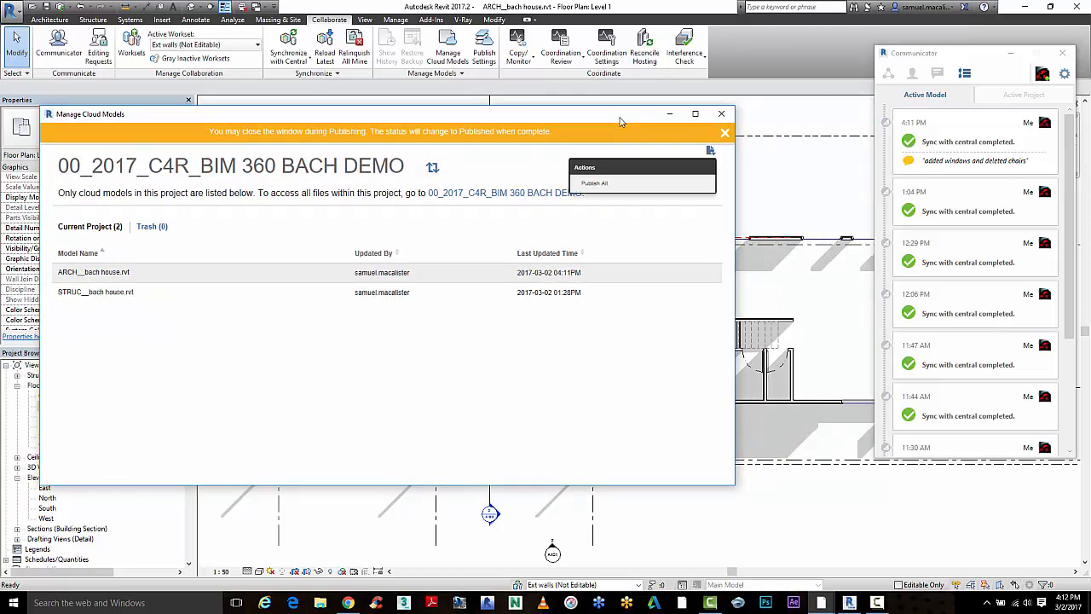
mouse_move(596, 186)
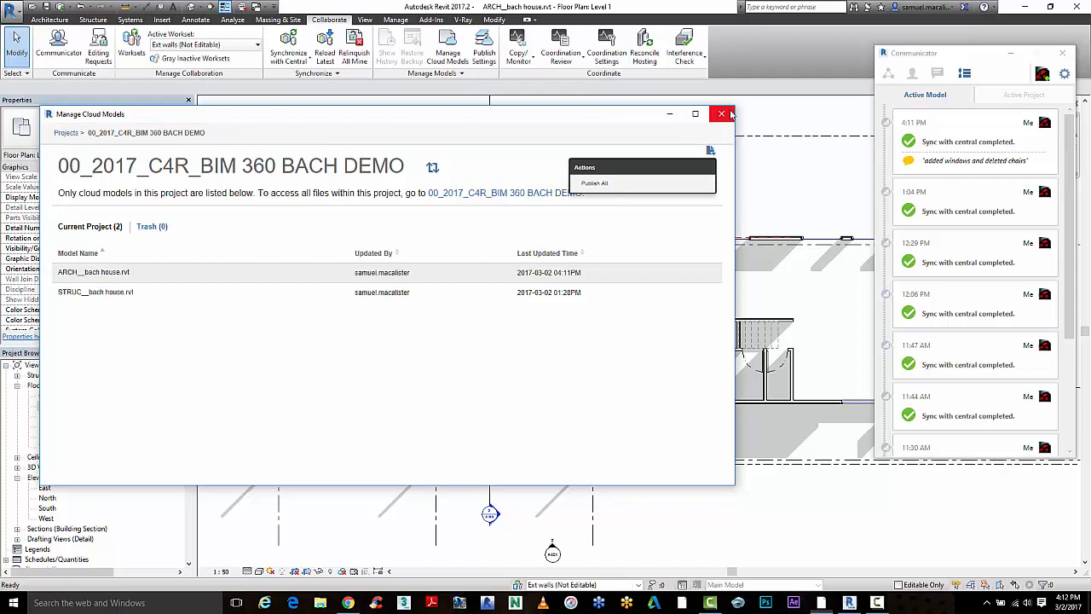
click(721, 113)
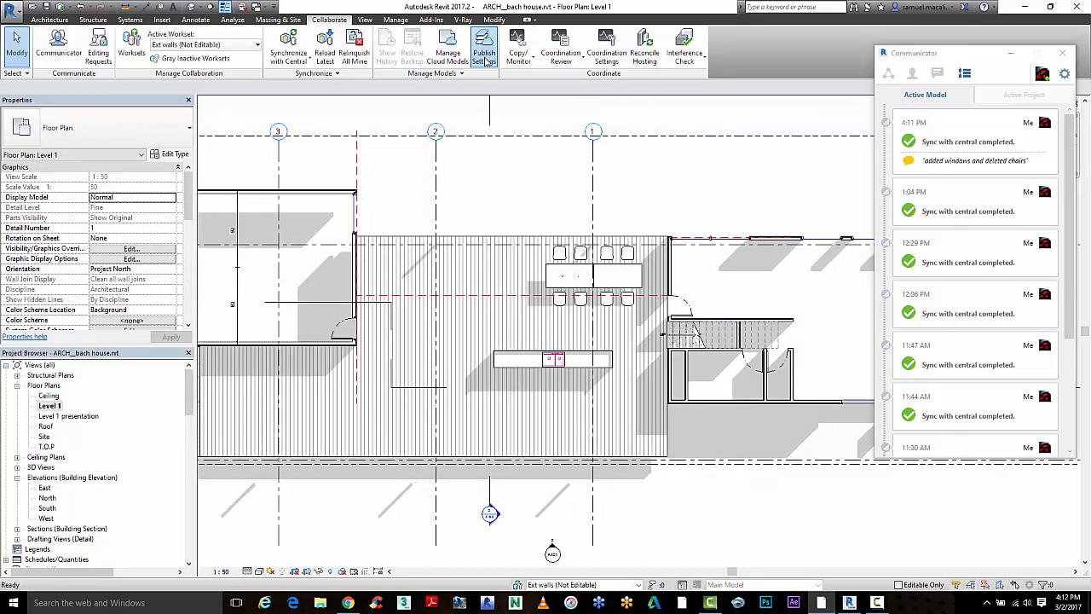
click(486, 42)
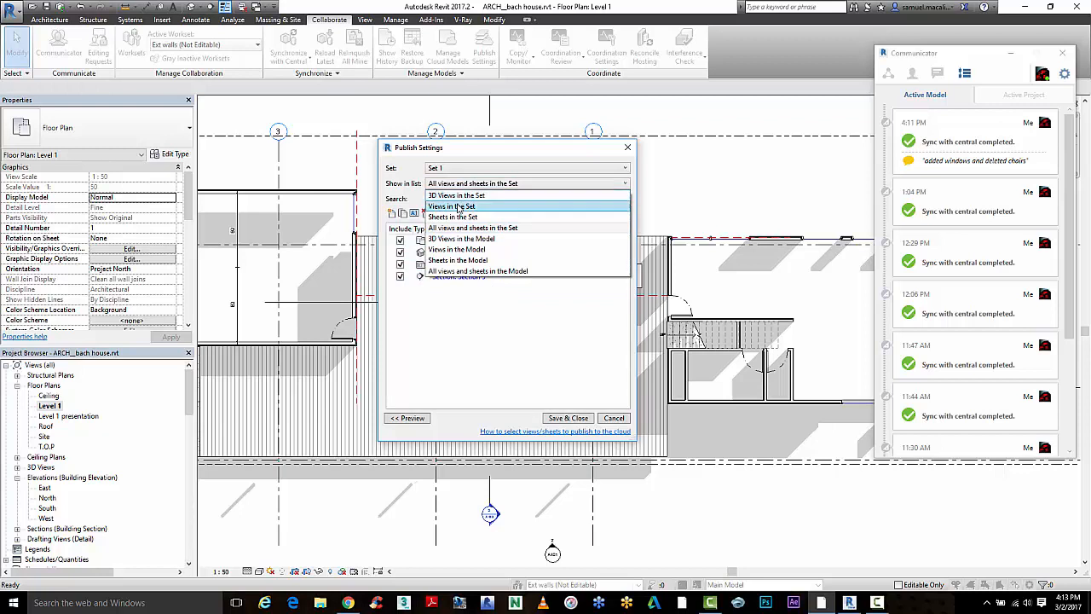
click(451, 206)
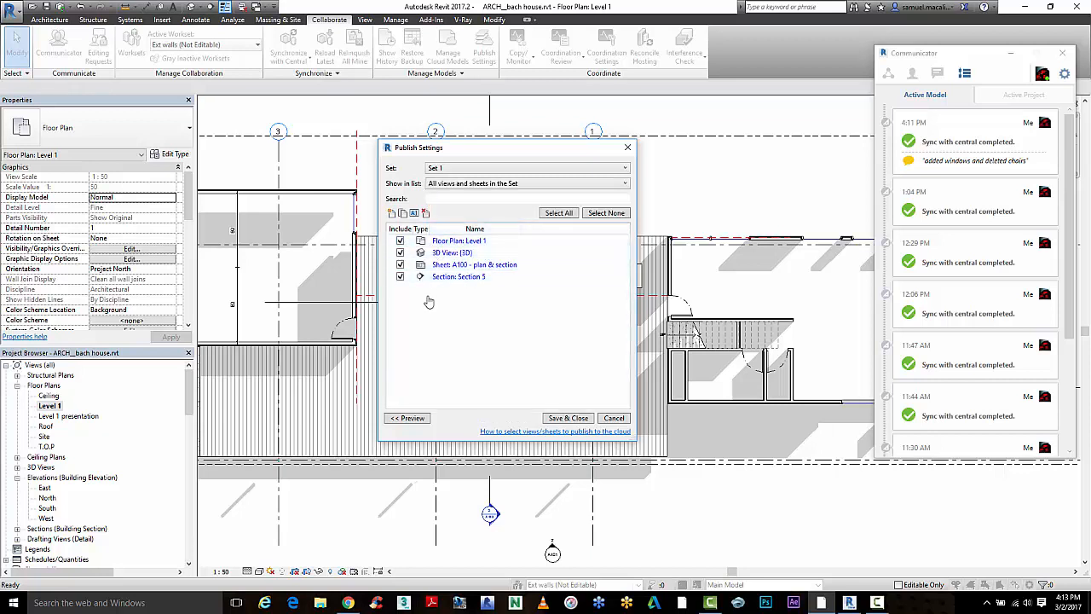
click(398, 241)
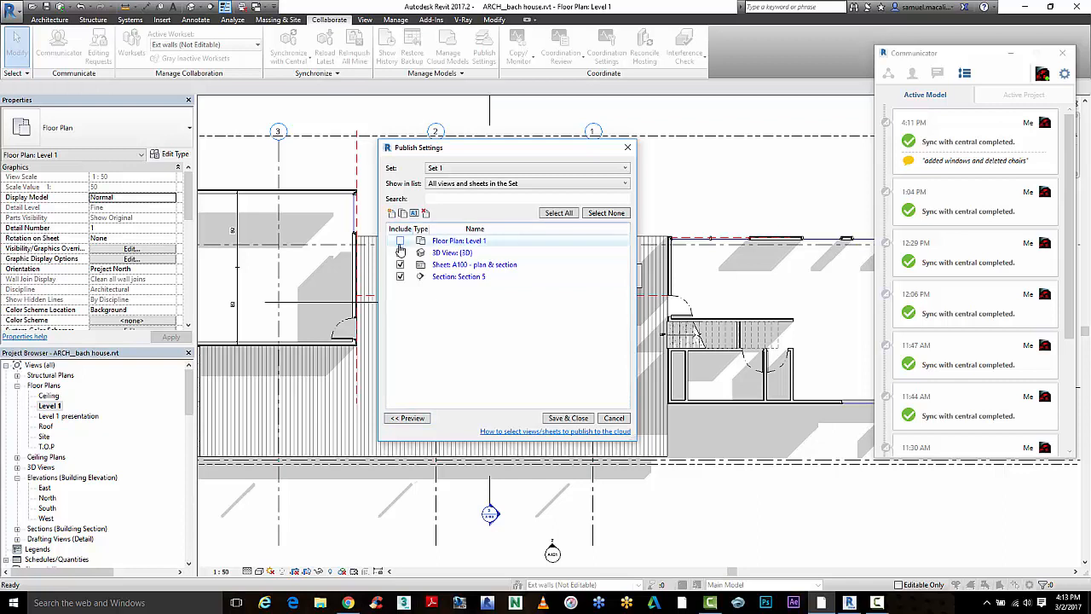
click(400, 240)
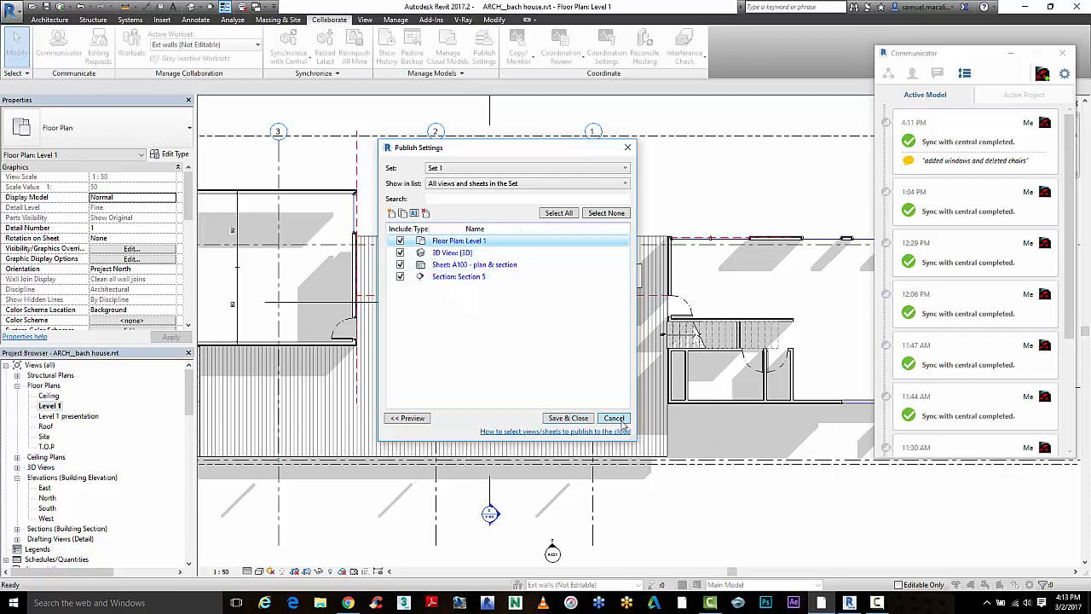
click(614, 418)
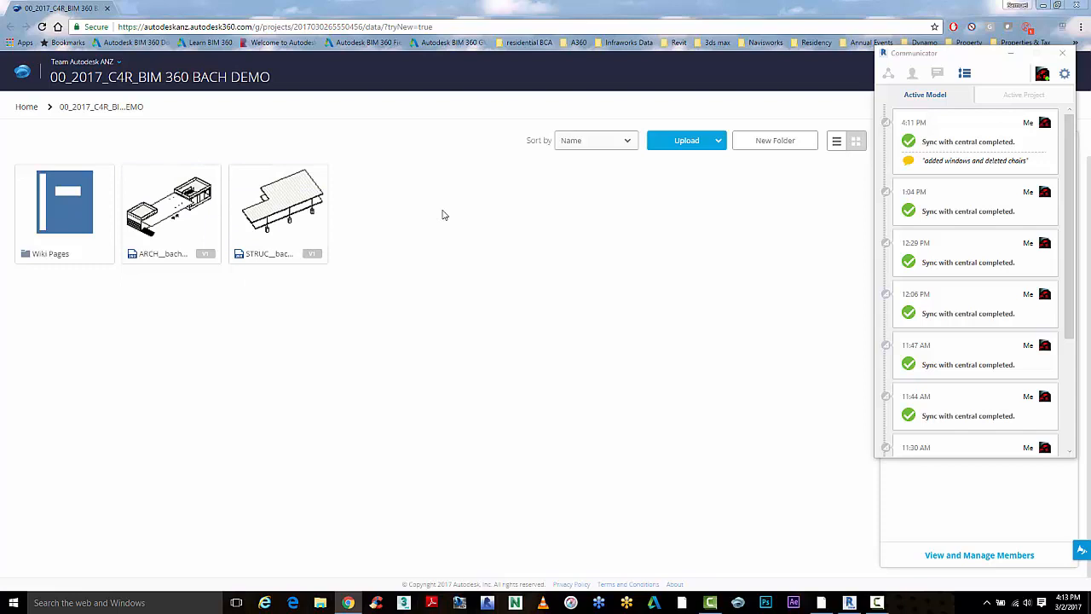
mouse_move(219, 382)
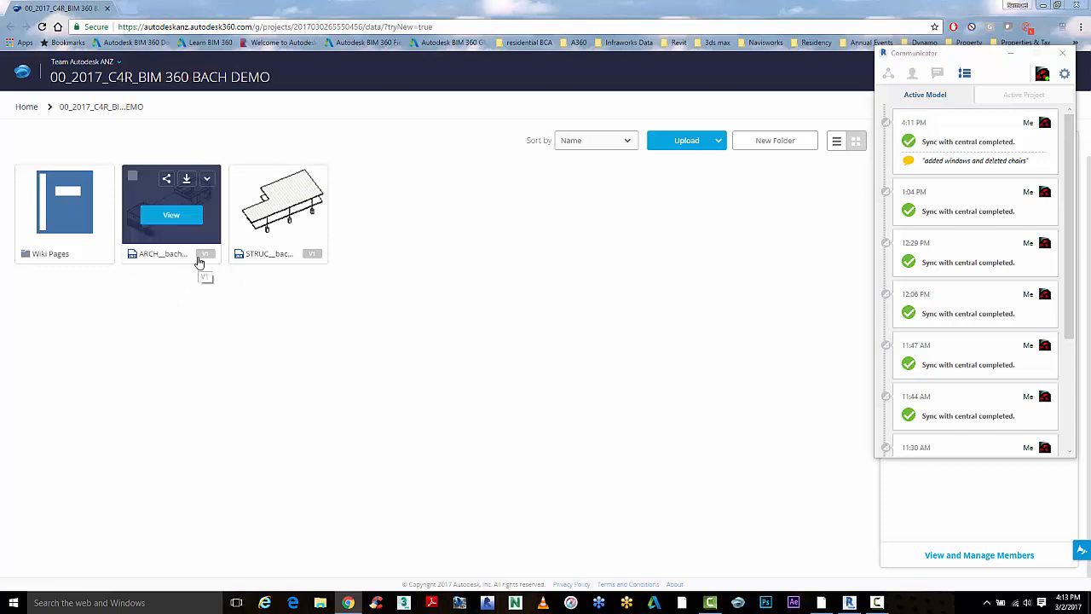
mouse_move(295, 257)
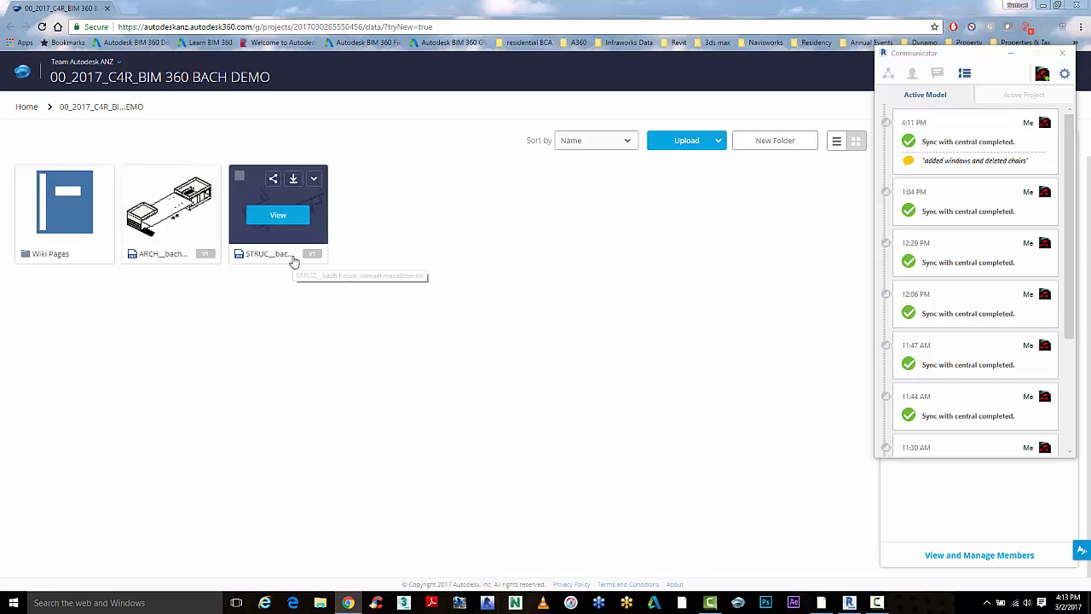
mouse_move(294, 262)
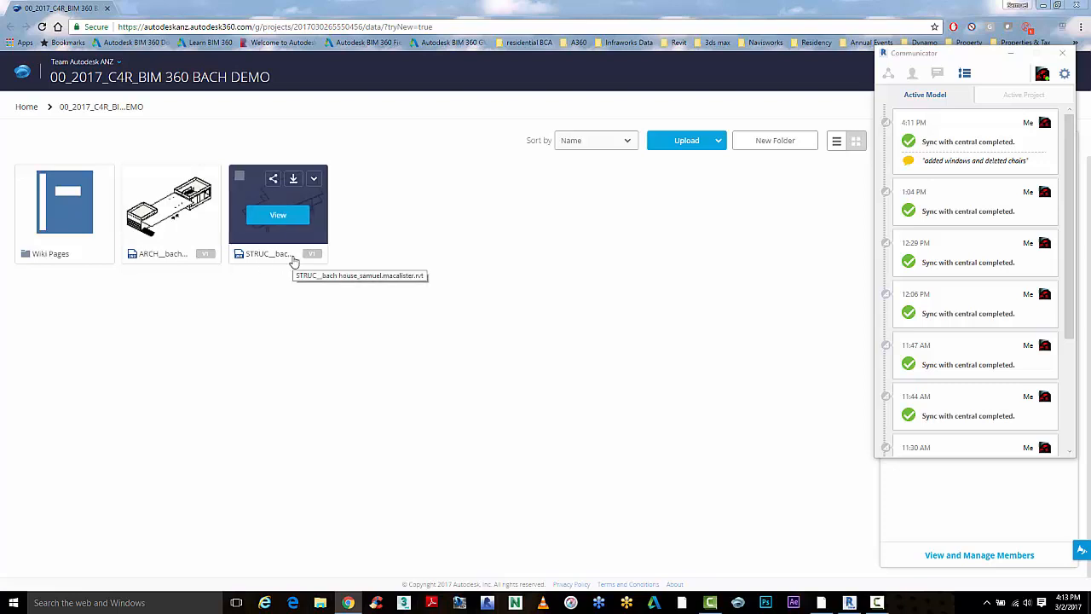
mouse_move(180, 307)
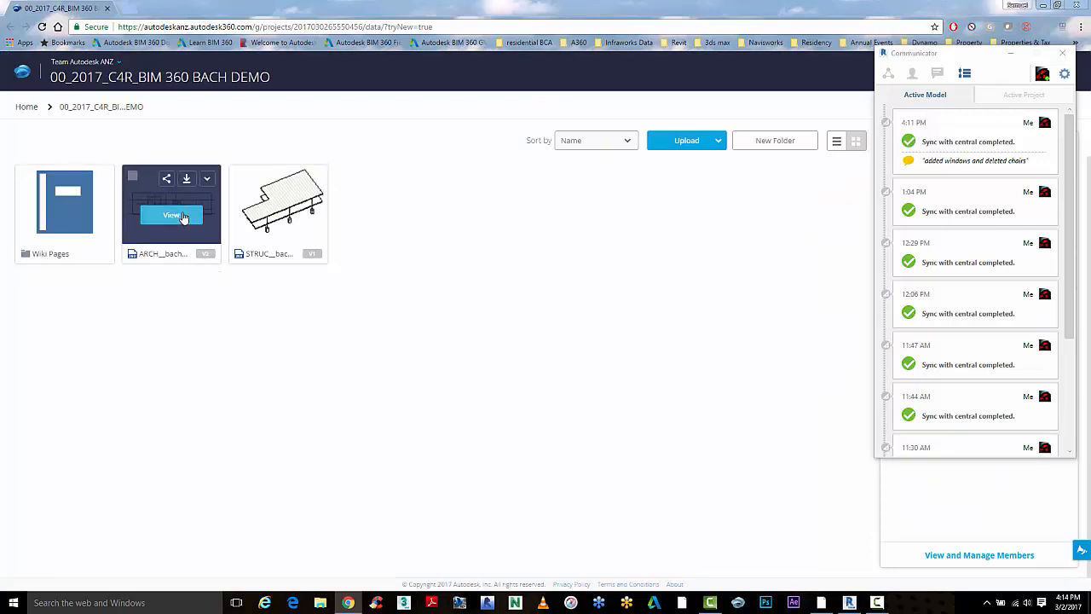
Open ARCH__bach house.rvt version 2 in the BIM 360 Team viewer
click(170, 214)
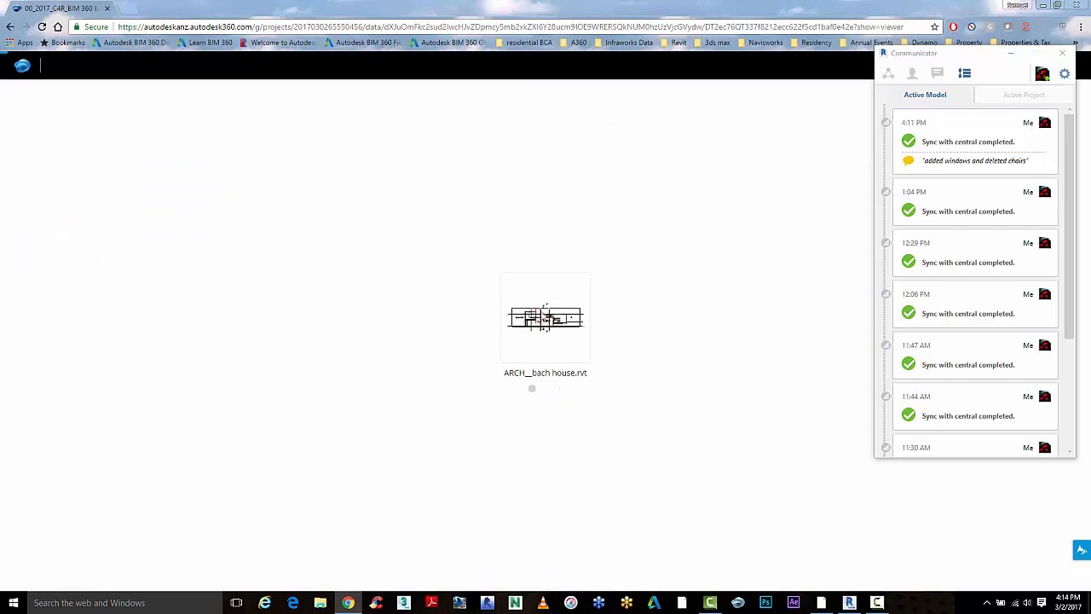
double_click(545, 317)
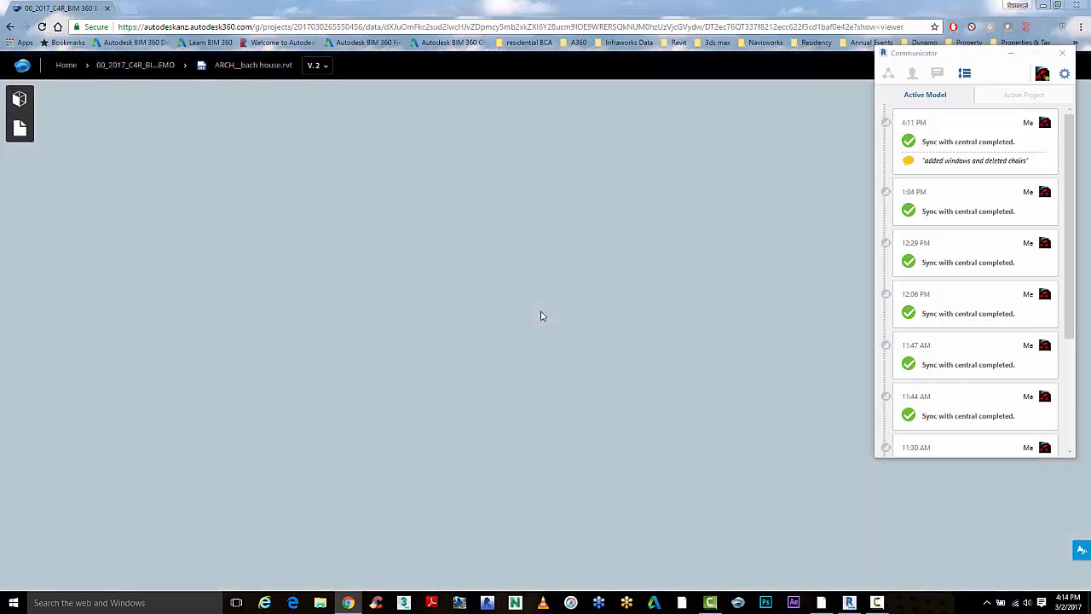
mouse_move(413, 201)
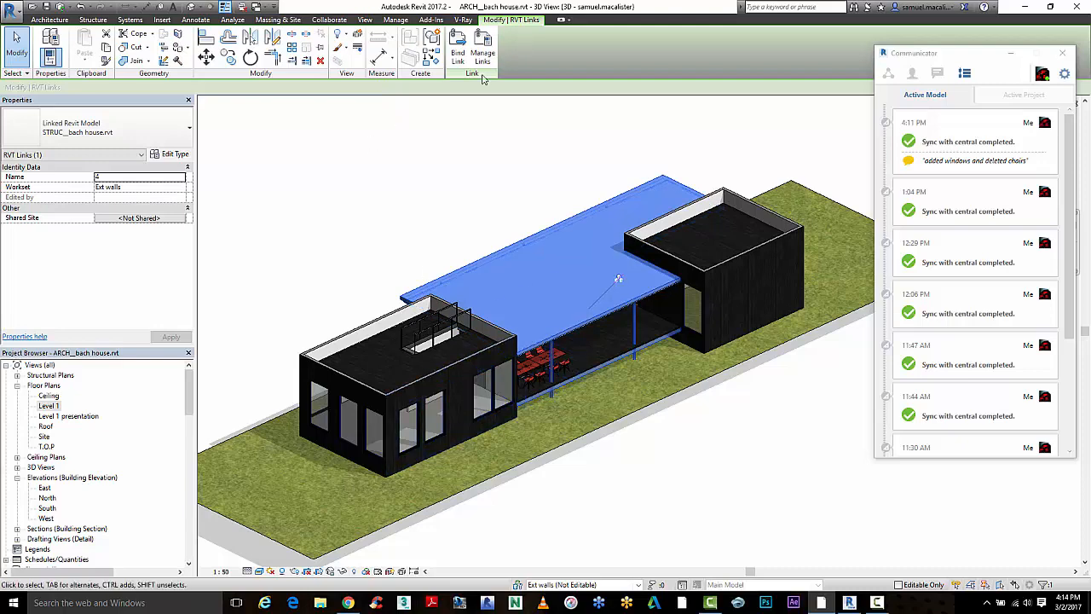
Open Manage Links and inspect STRUC__bach house.rvt's cloud saved path
click(479, 47)
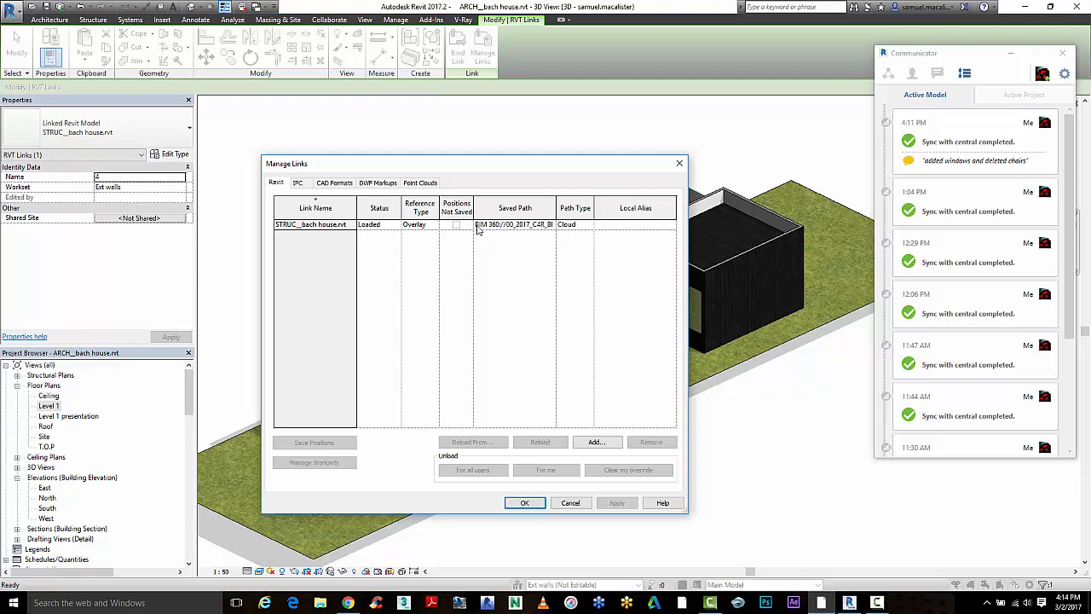
click(524, 502)
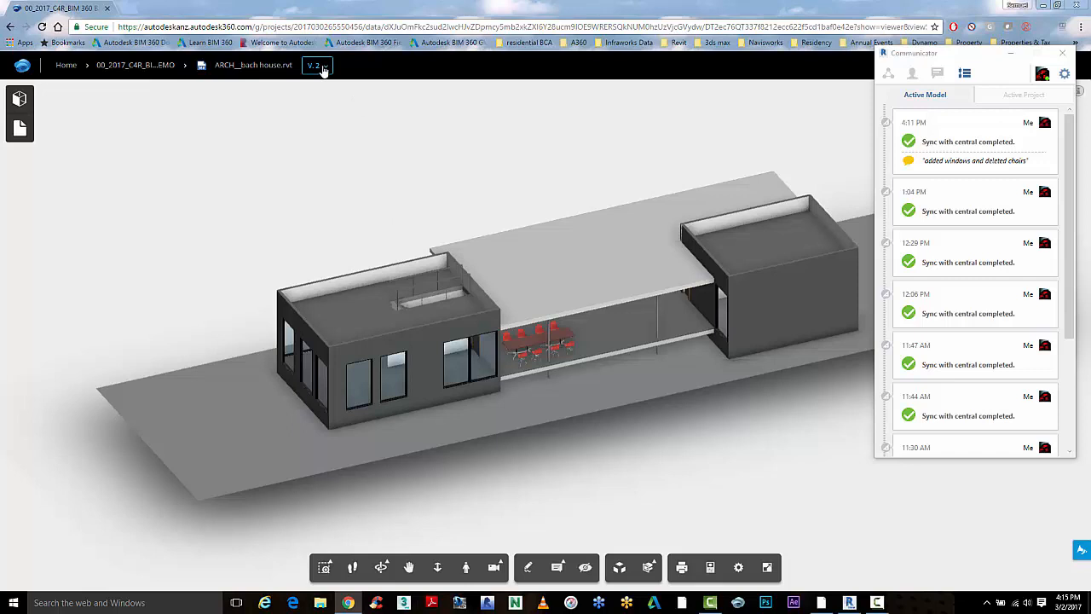
Compare ARCH__bach house version 2 against version 1 in the (3D) view
click(317, 65)
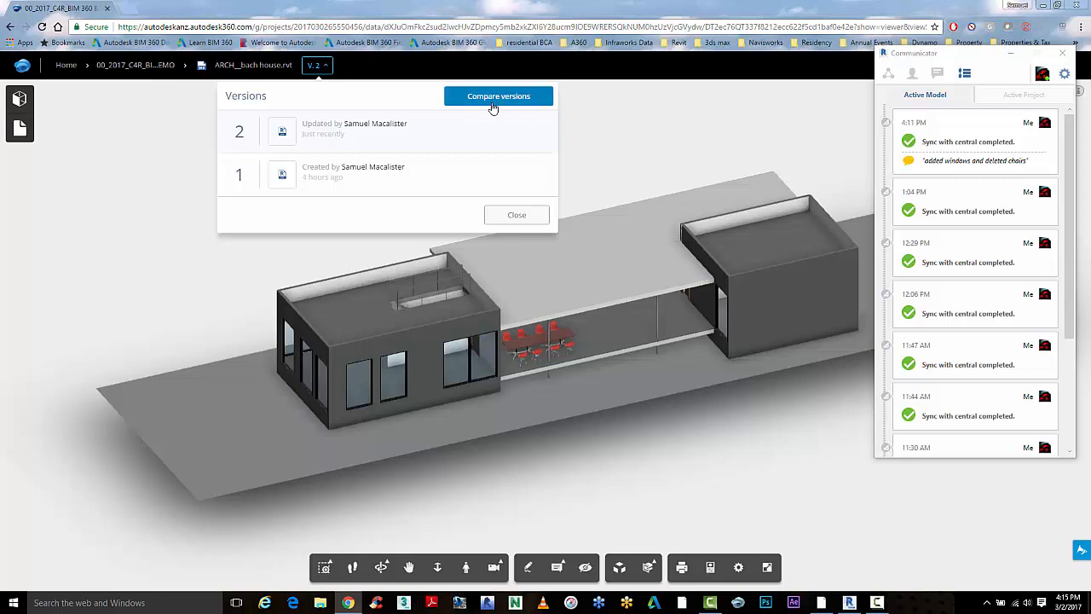
click(498, 96)
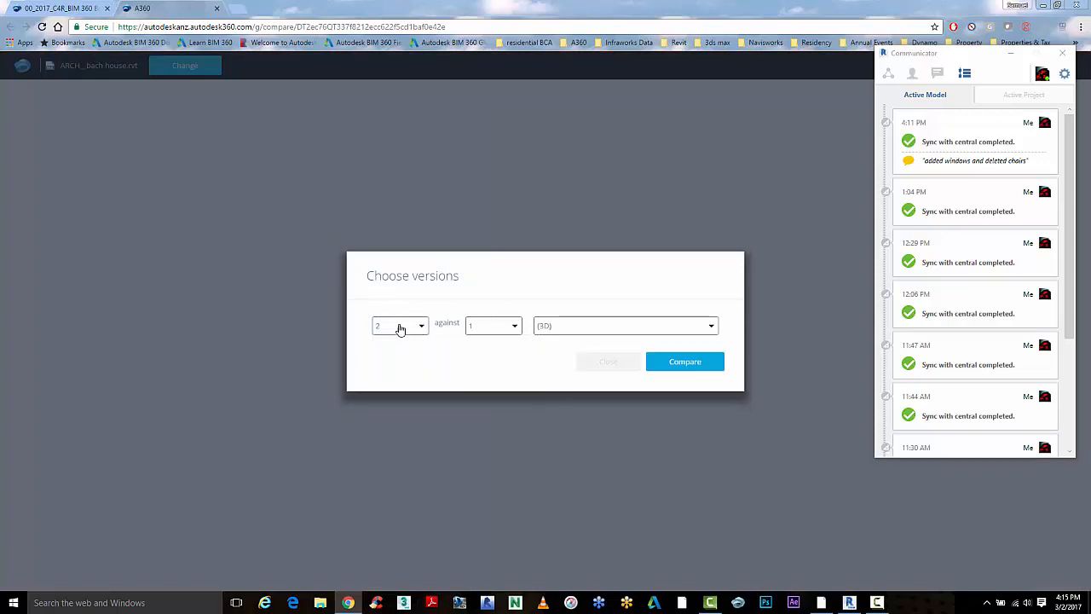
click(492, 325)
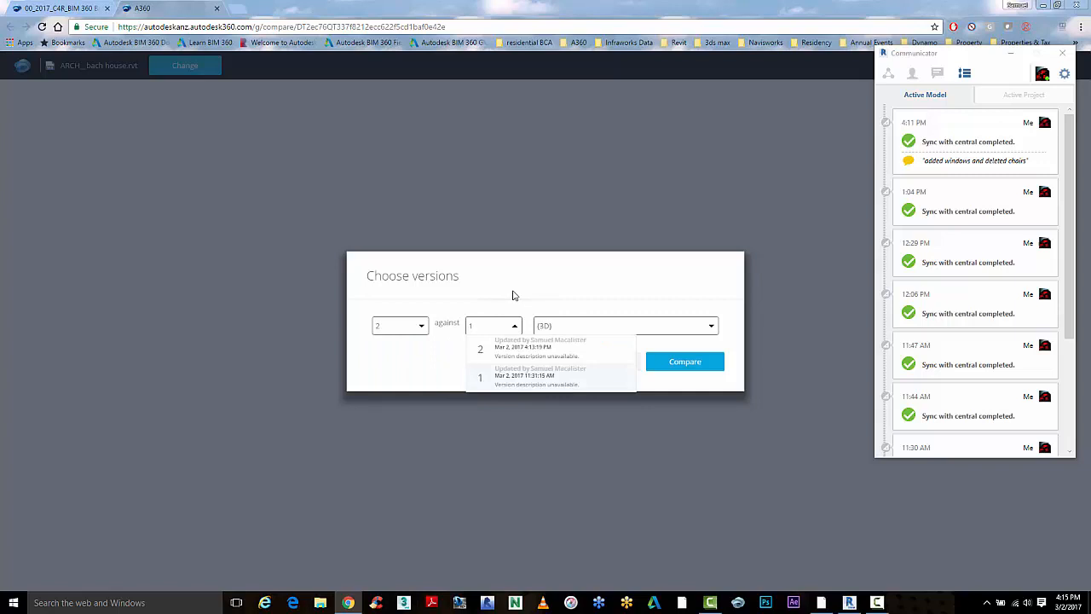
click(625, 326)
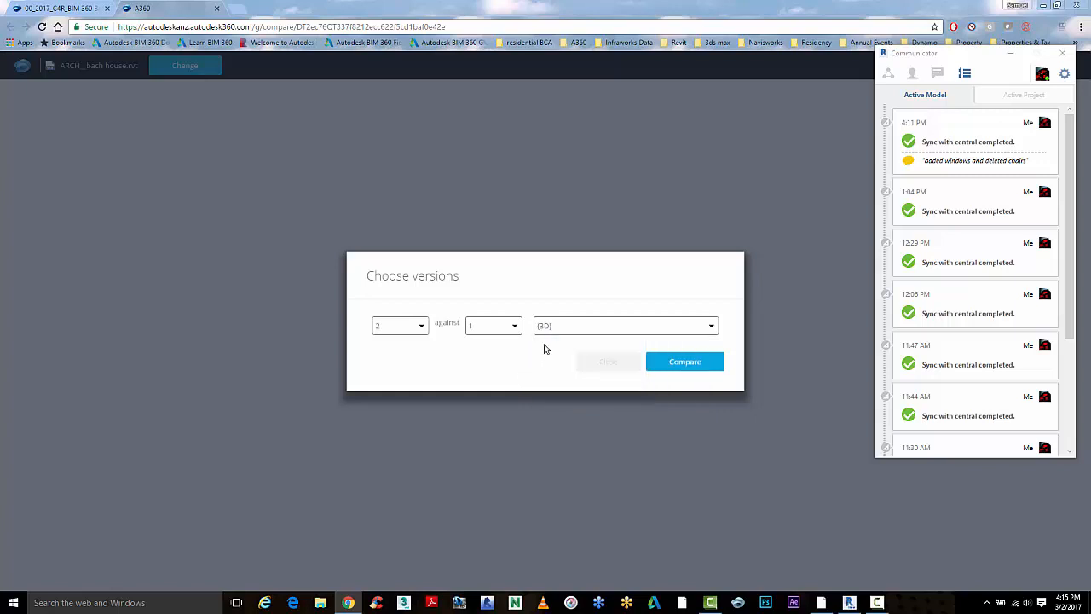
mouse_move(681, 362)
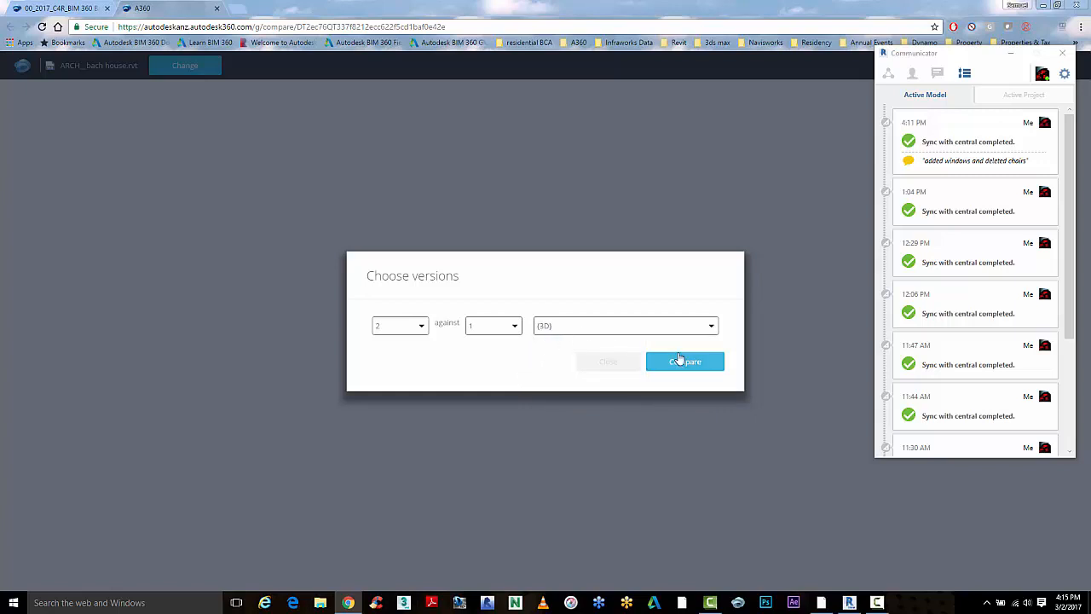
click(685, 362)
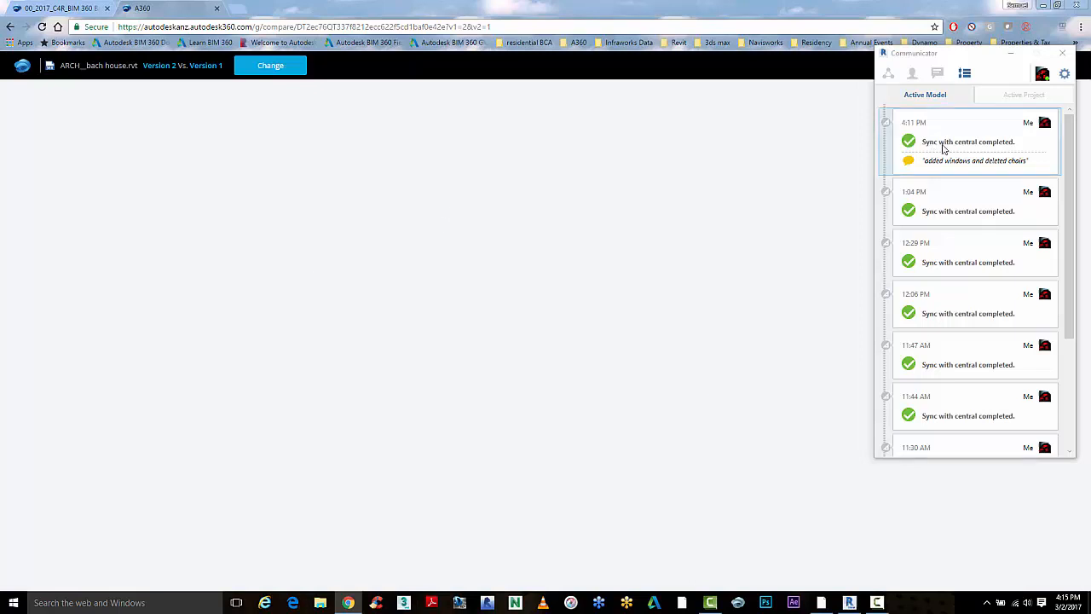
Compare version 2 with version 1 (22 added, 4 removed, 23 modified), then orbit and zoom toward the house
click(1060, 53)
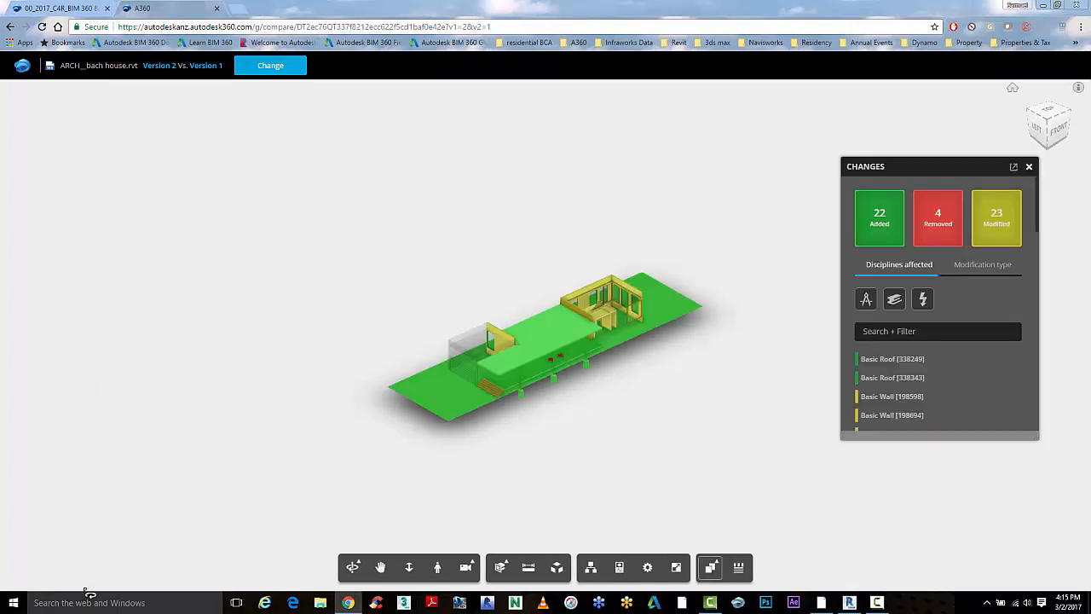
mouse_move(549, 362)
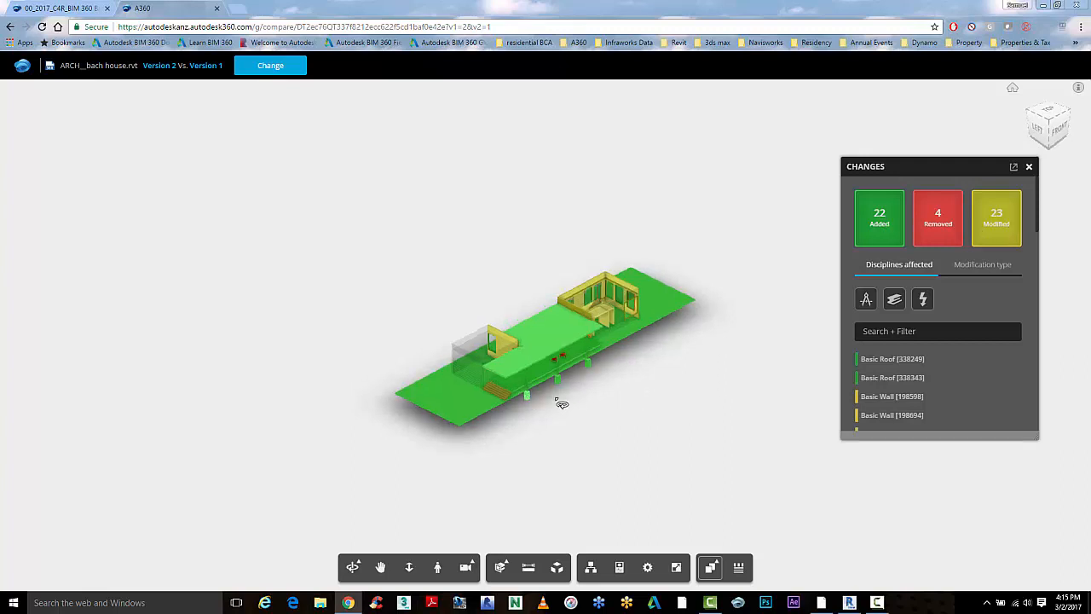
drag(562, 405, 640, 393)
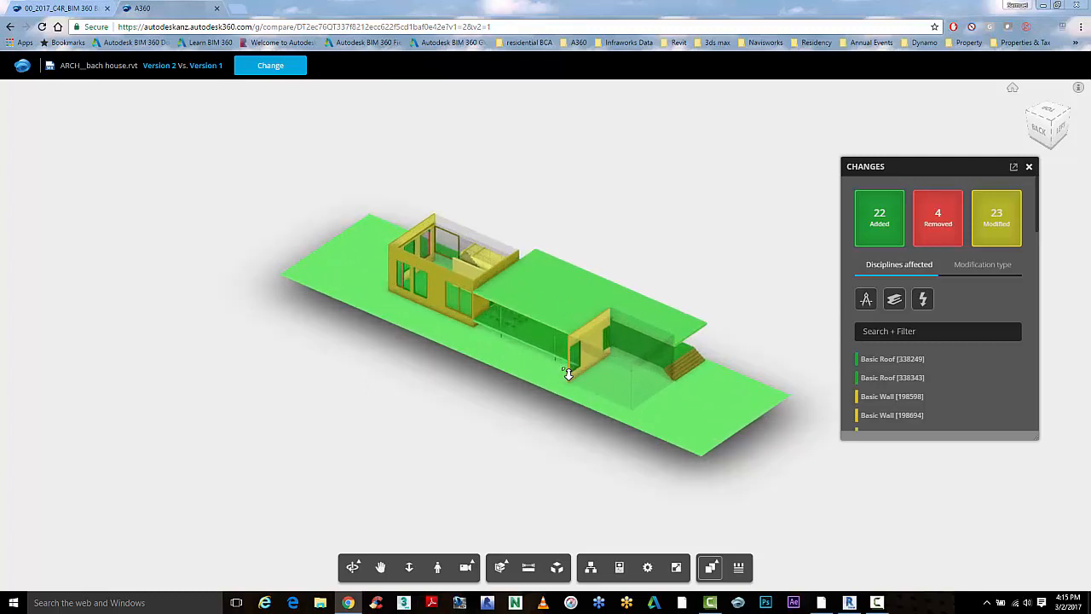
drag(567, 375, 549, 376)
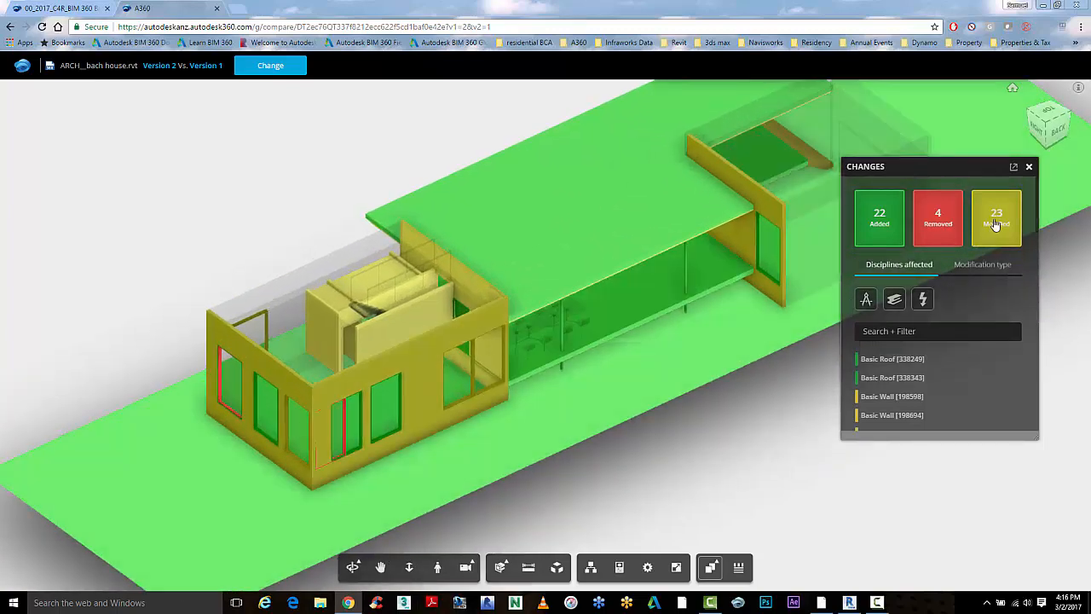
click(997, 217)
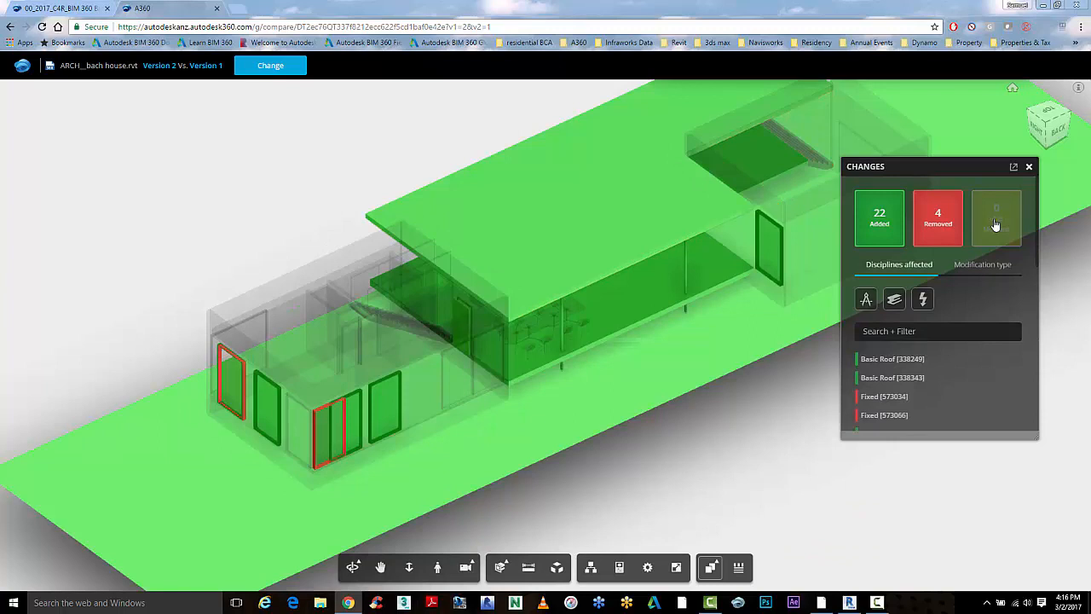
click(996, 217)
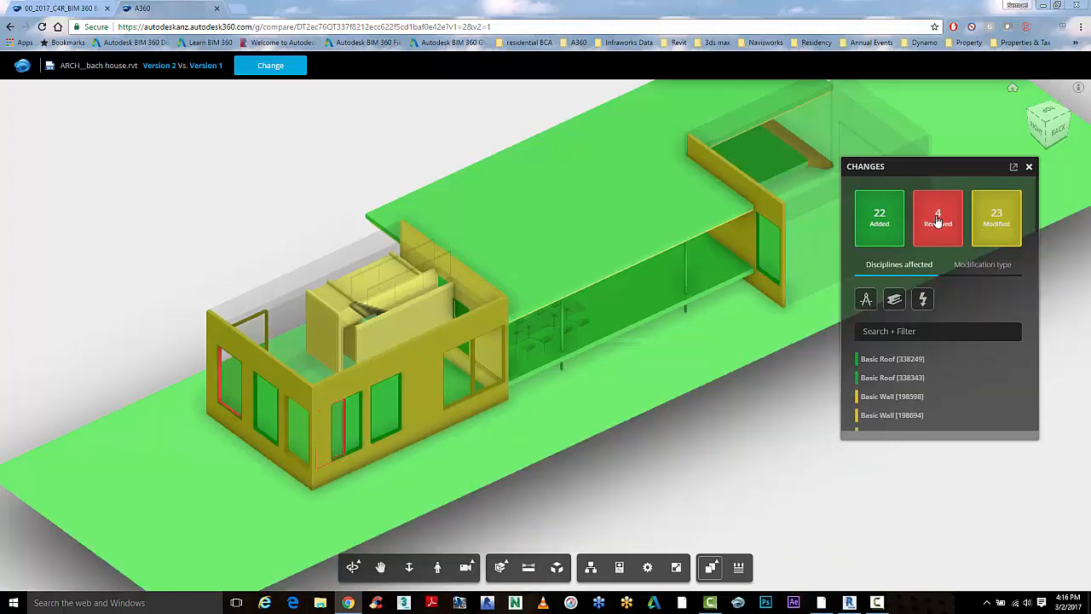
mouse_move(925, 234)
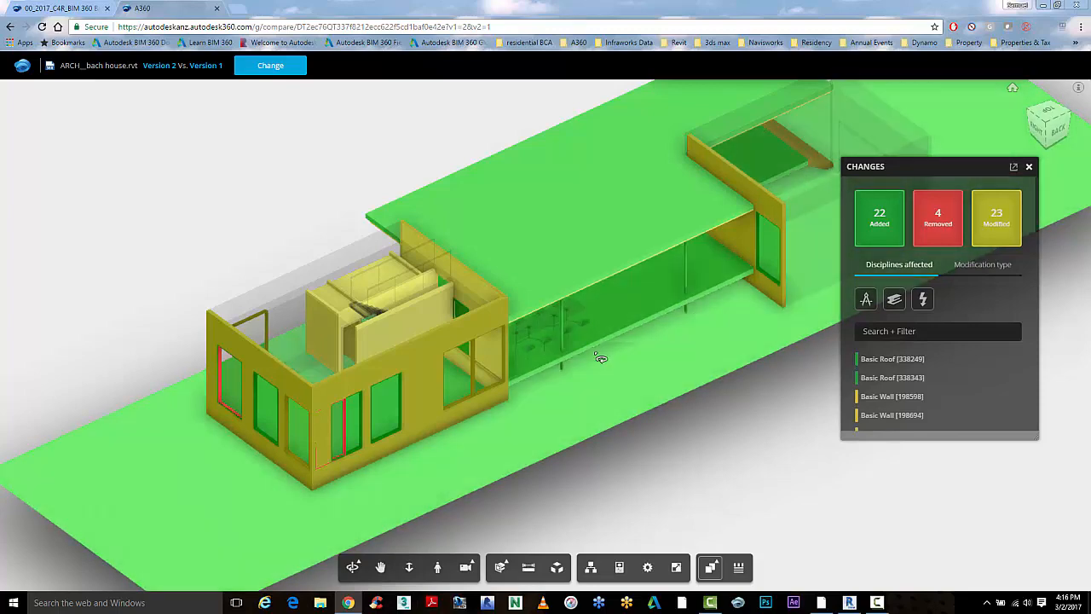
click(879, 218)
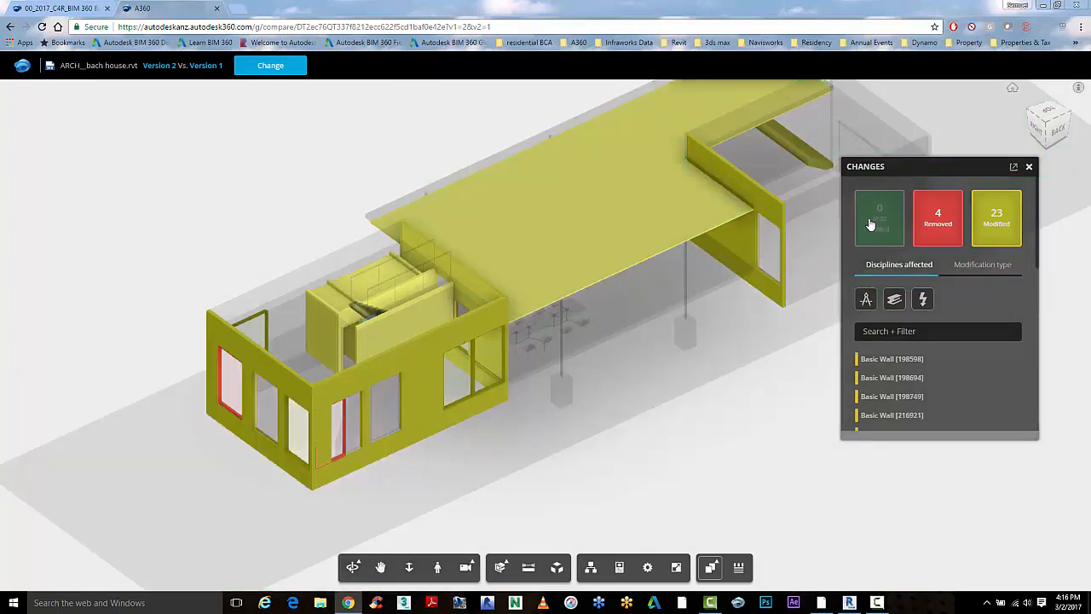
click(879, 217)
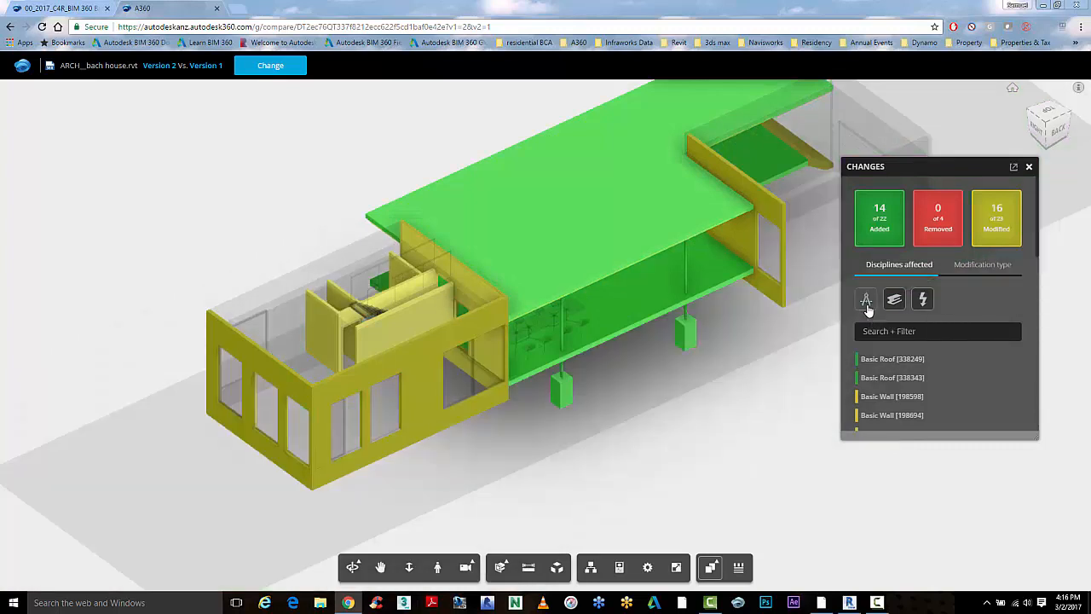
click(923, 299)
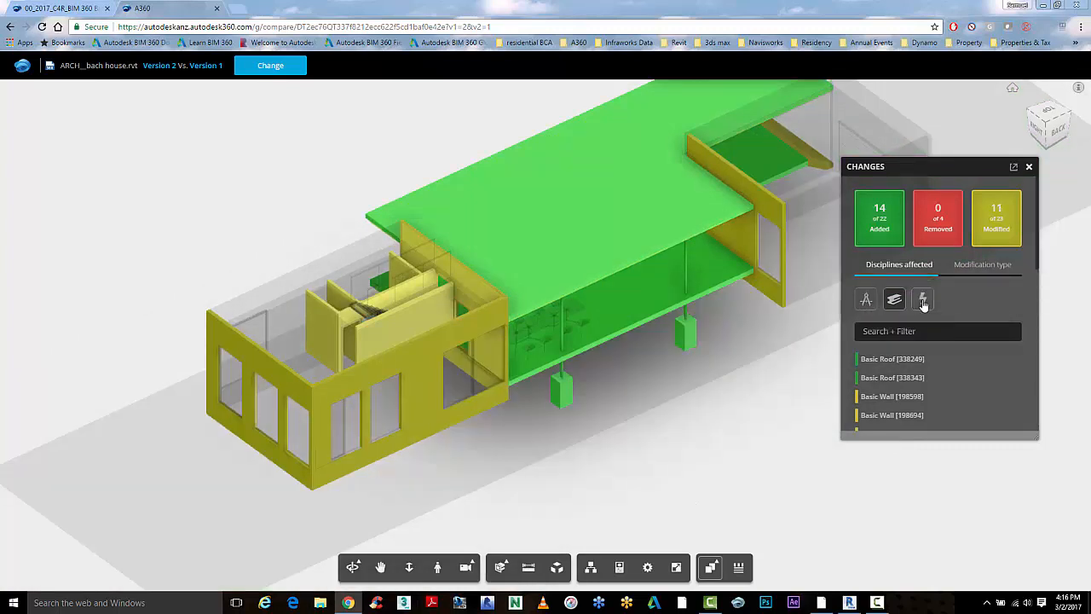
mouse_move(866, 299)
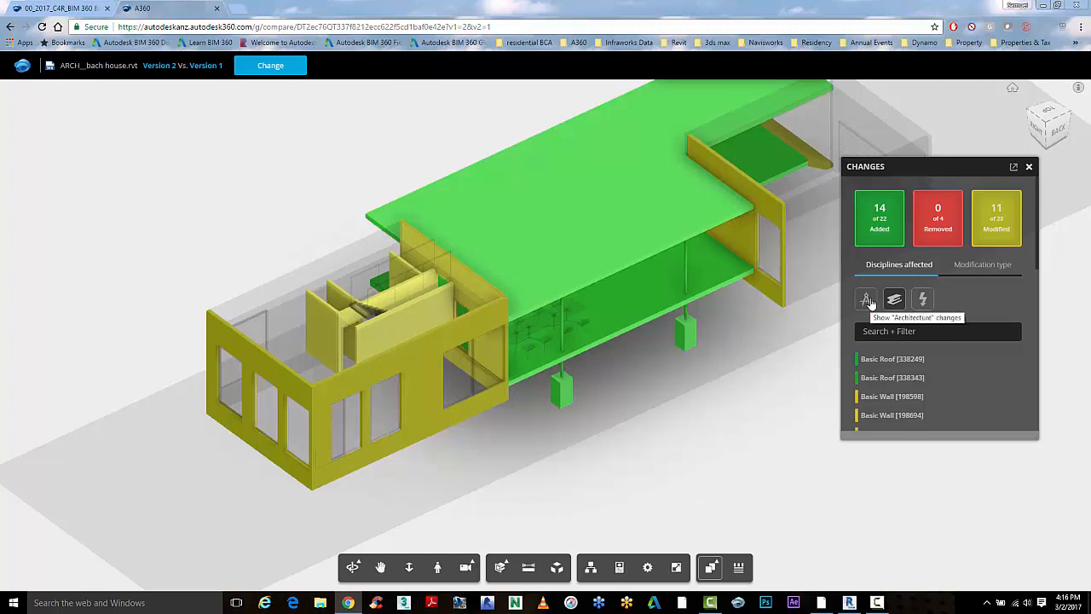
click(996, 217)
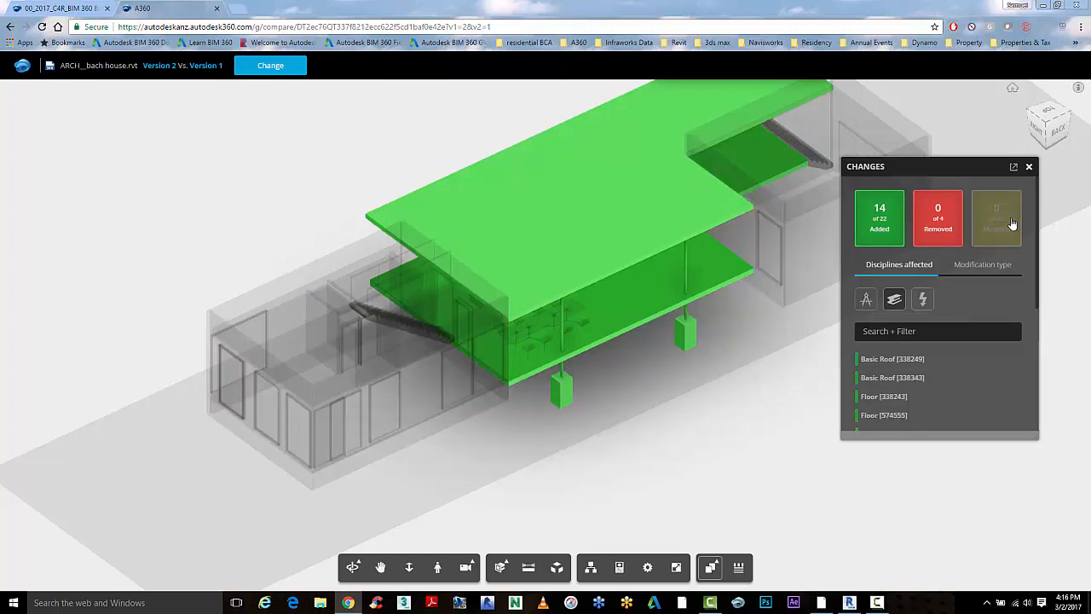
scroll(down, 3)
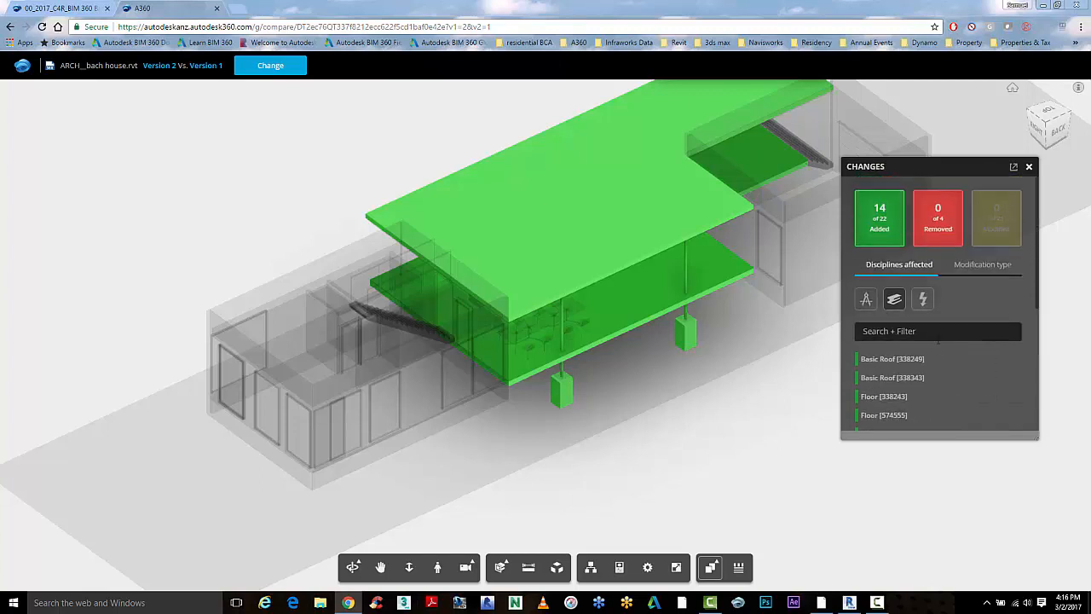
click(922, 299)
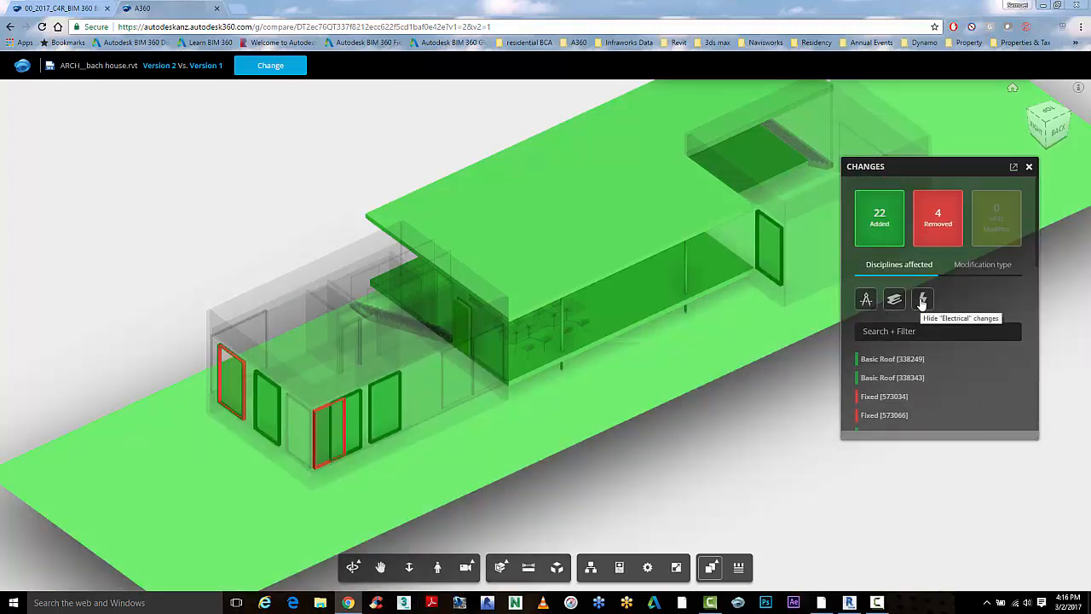
click(921, 298)
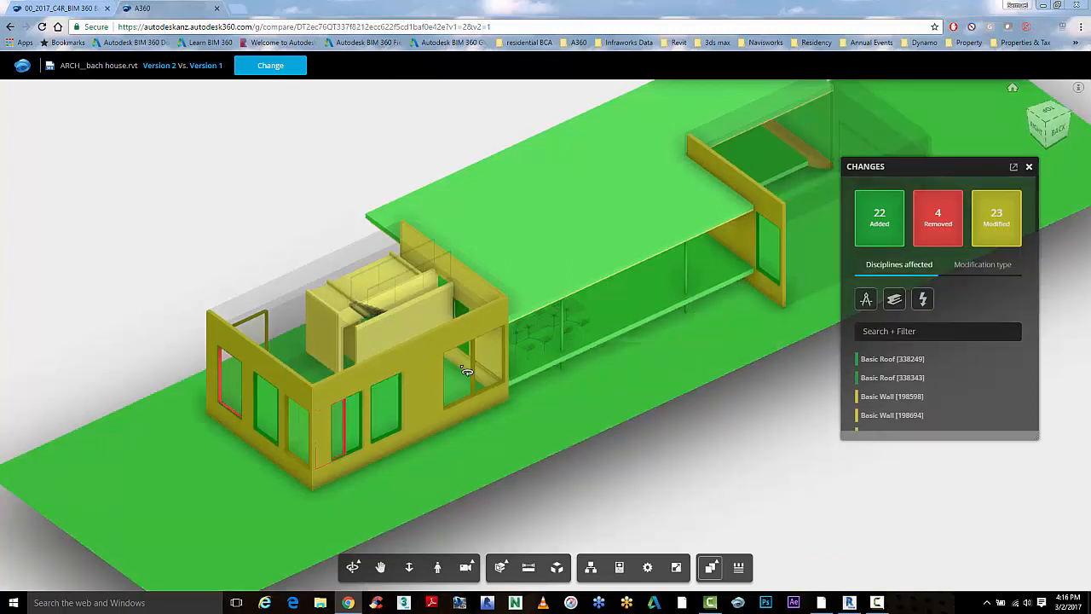
click(892, 397)
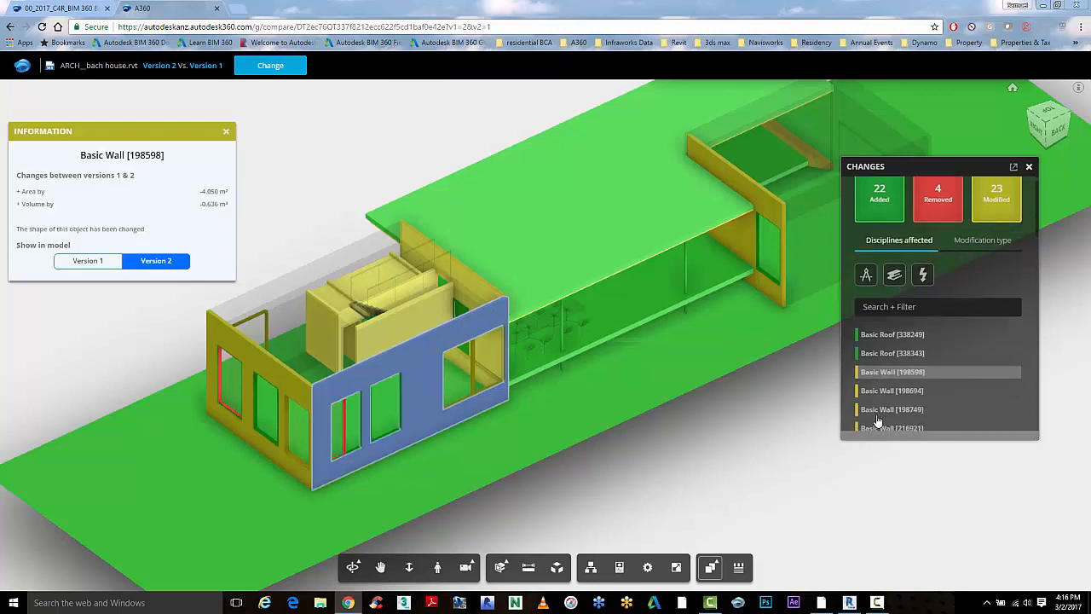
Inspect the changes to Basic Walls [198749] and [198694], then return to the front wall's changes
click(892, 409)
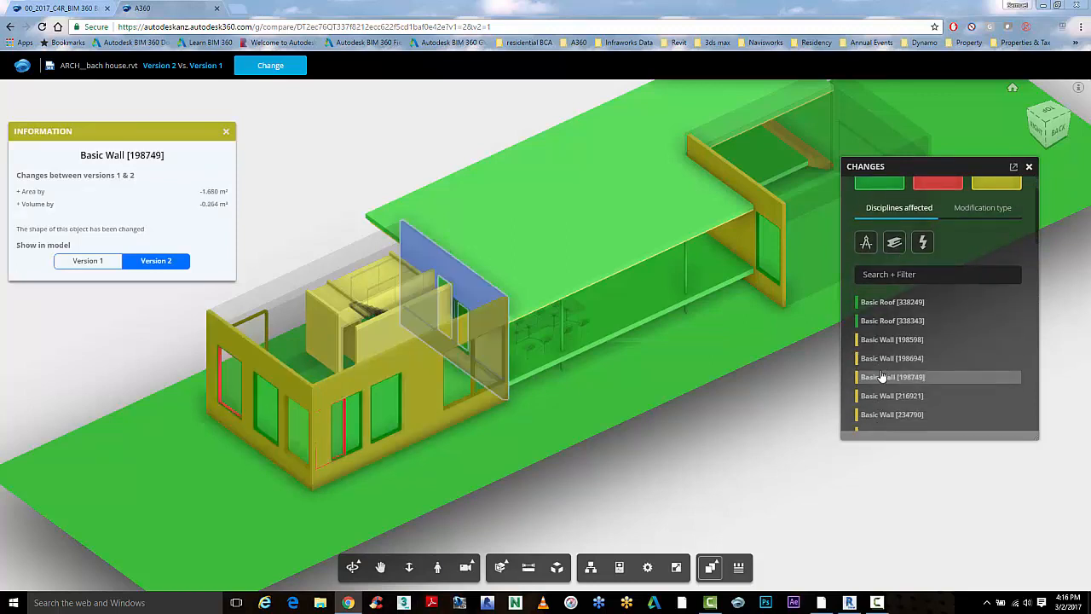
click(891, 358)
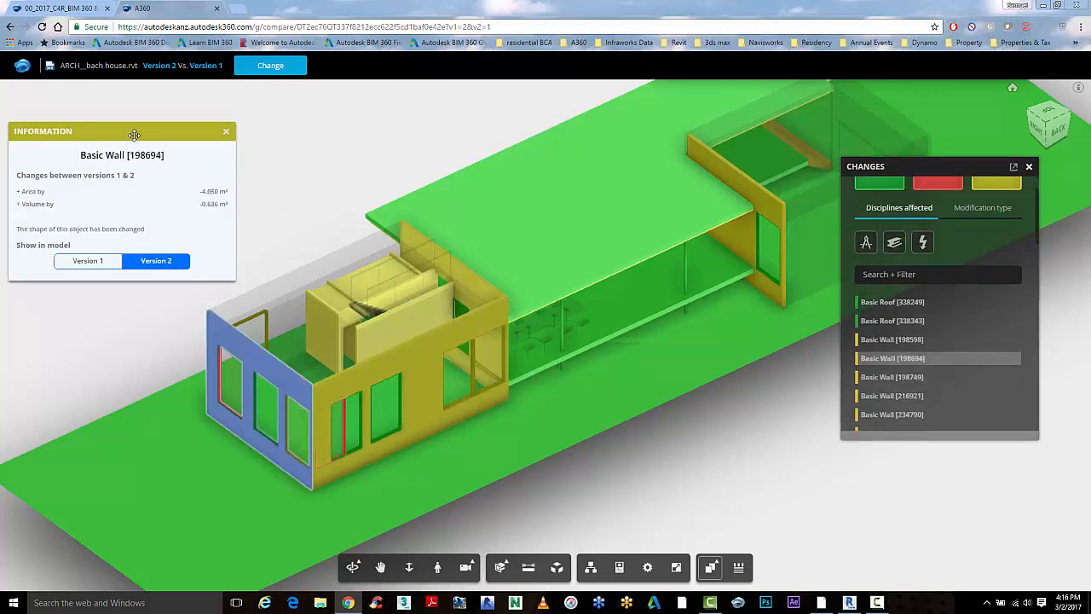
drag(133, 131, 181, 114)
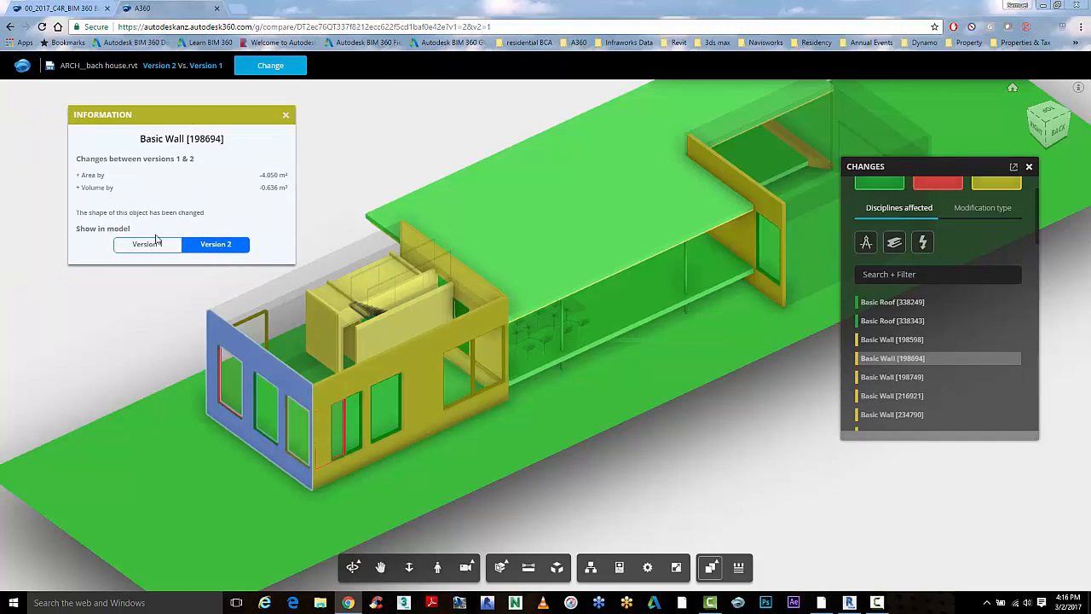
click(216, 245)
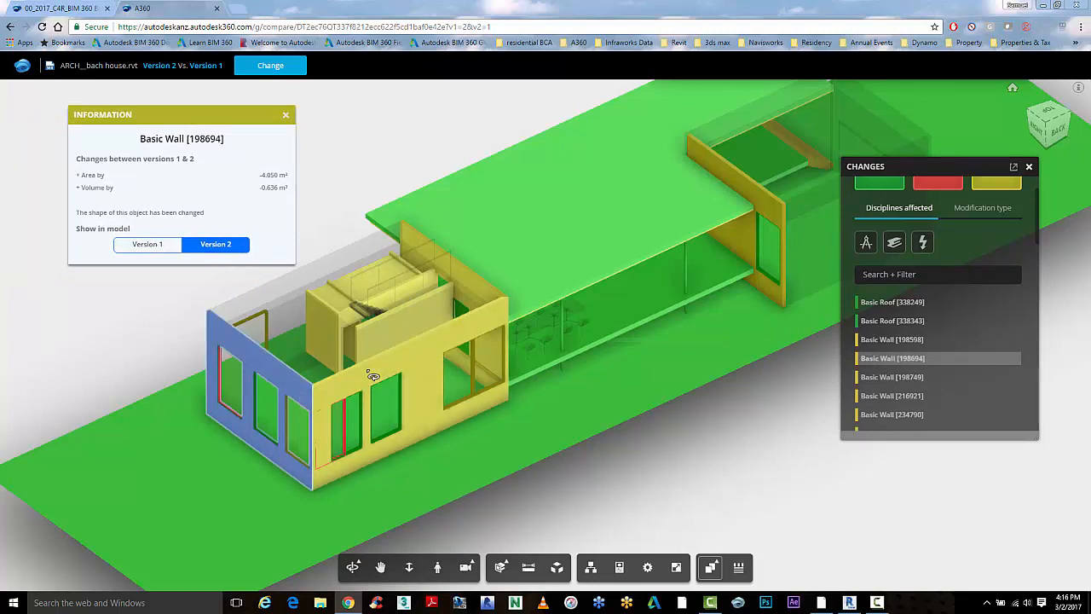
click(892, 340)
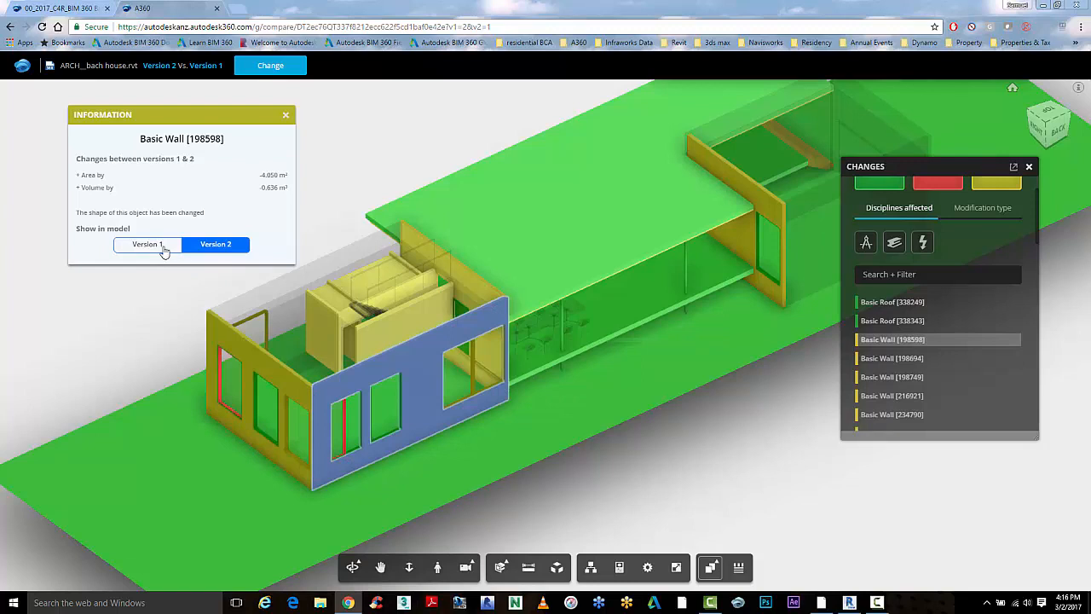
Switch the front wall between its Version 1 and Version 2 states, ending on Version 2
click(147, 245)
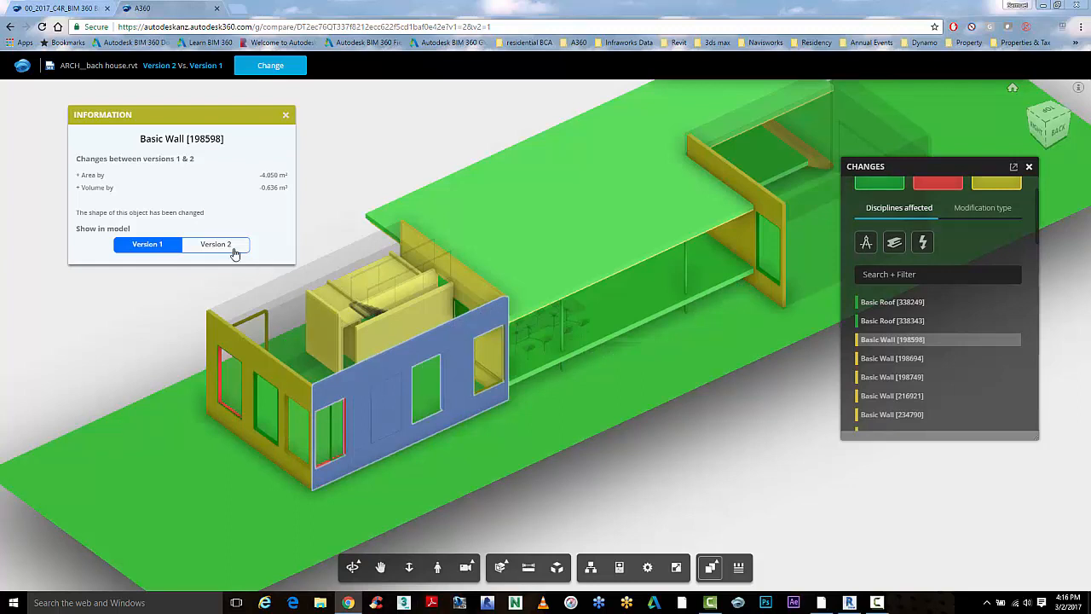
click(215, 245)
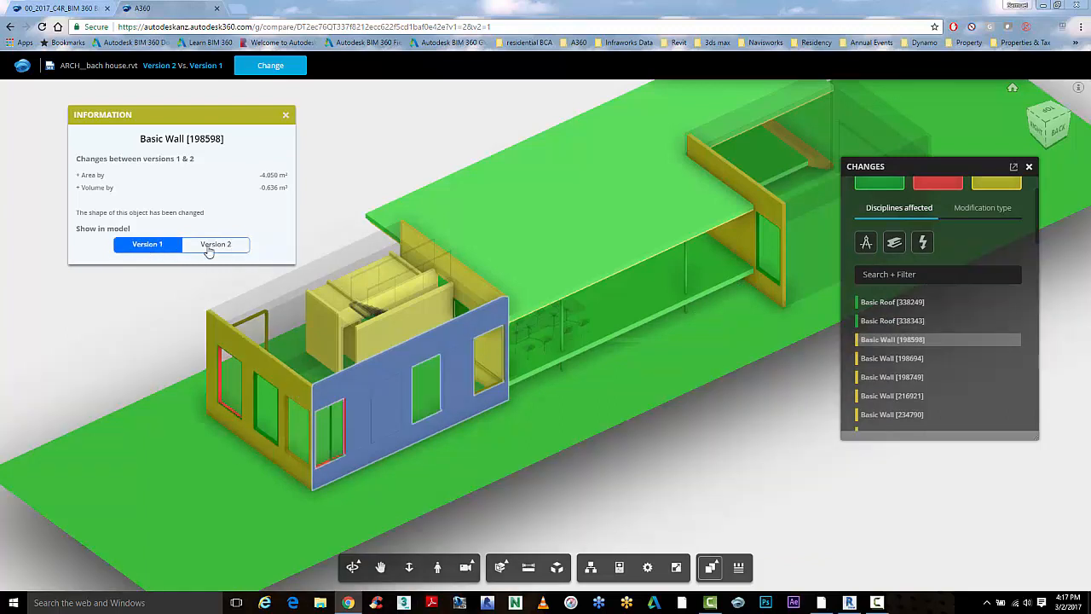
click(216, 245)
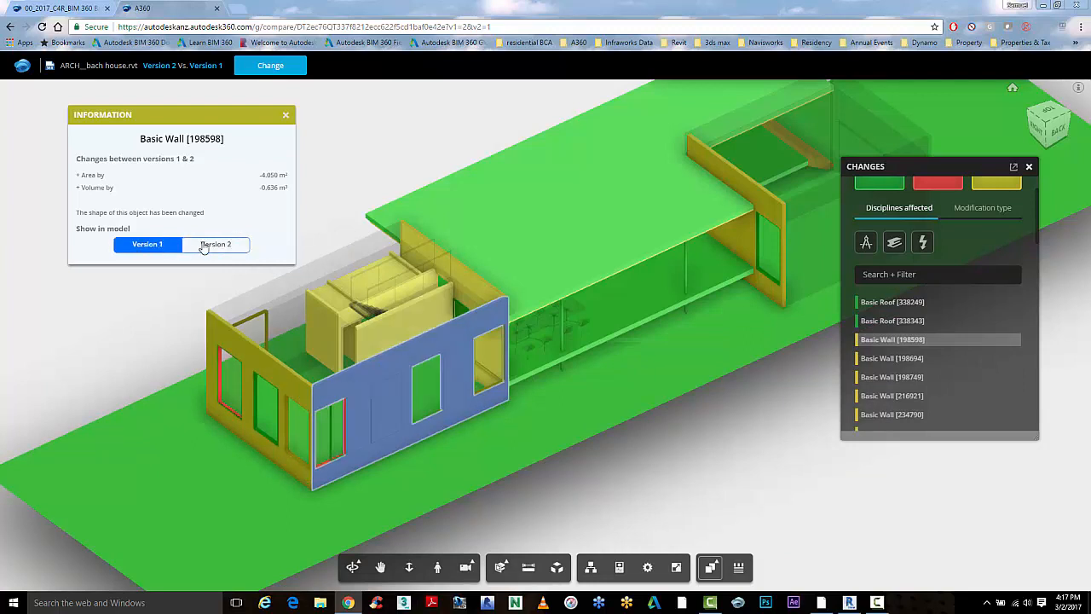
click(216, 245)
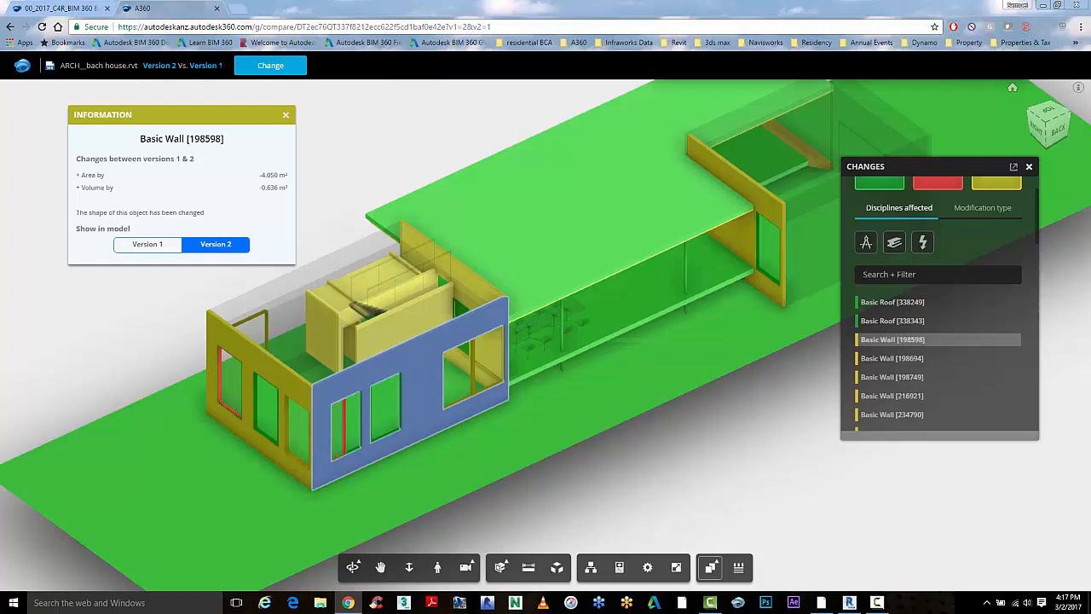
mouse_move(525, 563)
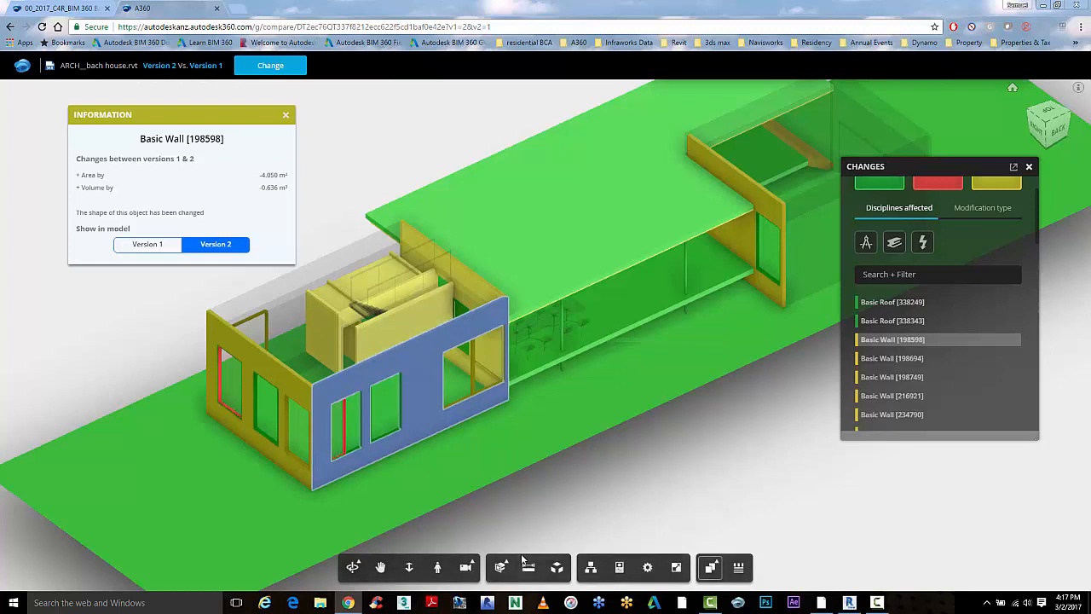
mouse_move(530, 568)
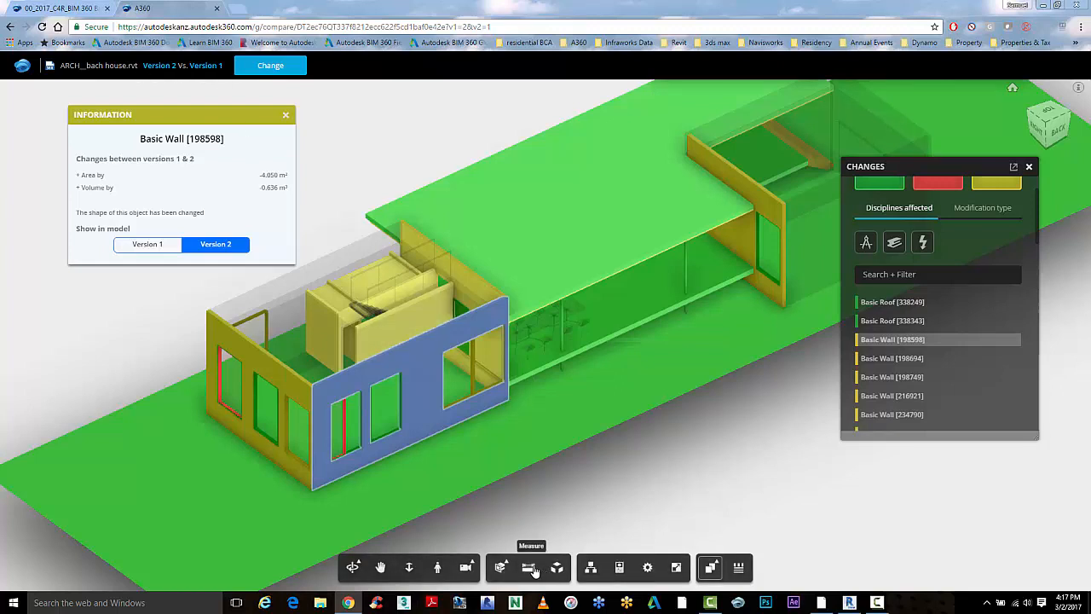
Walk up to the changed front wall in first-person view and start a section analysis
click(437, 567)
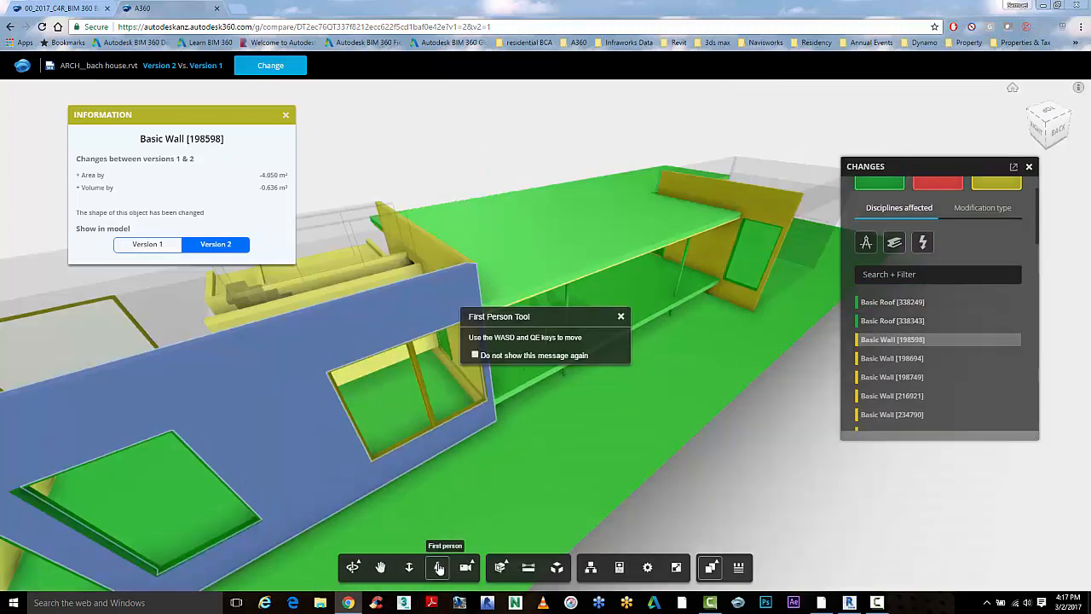
click(436, 568)
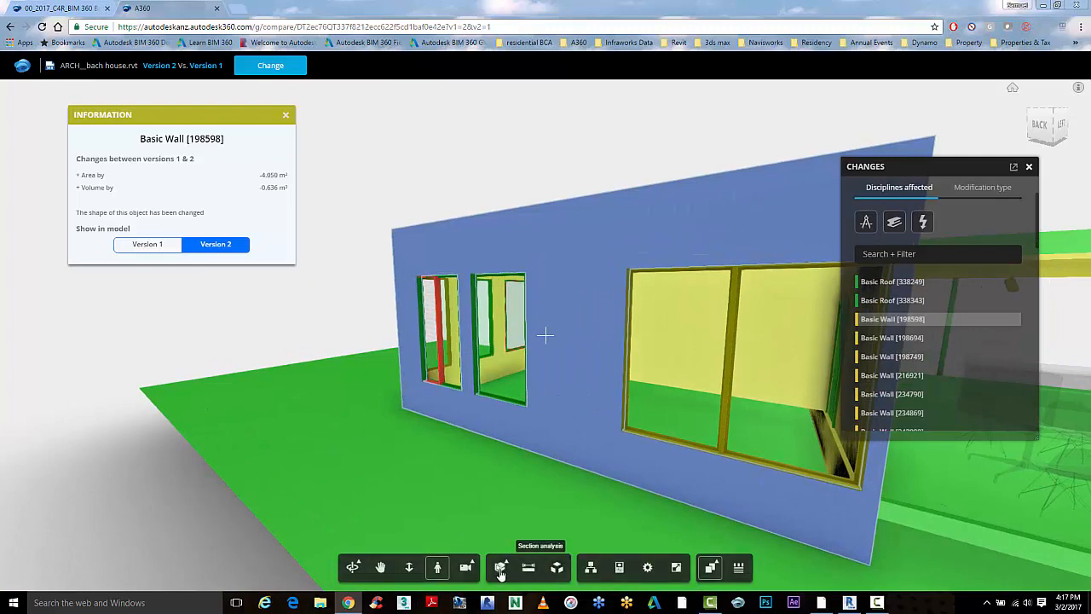
click(502, 568)
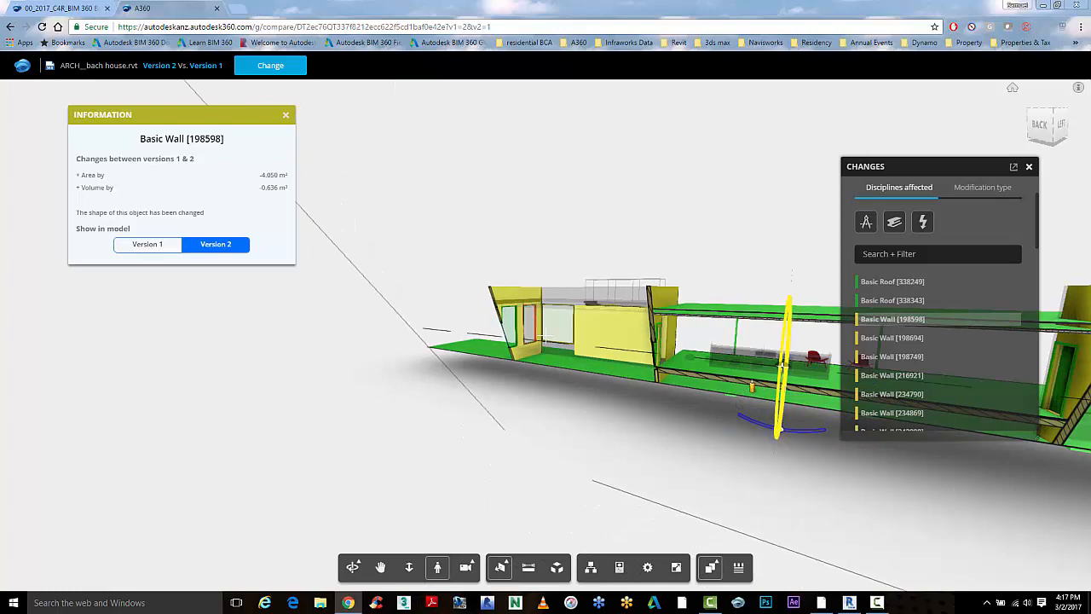
click(502, 568)
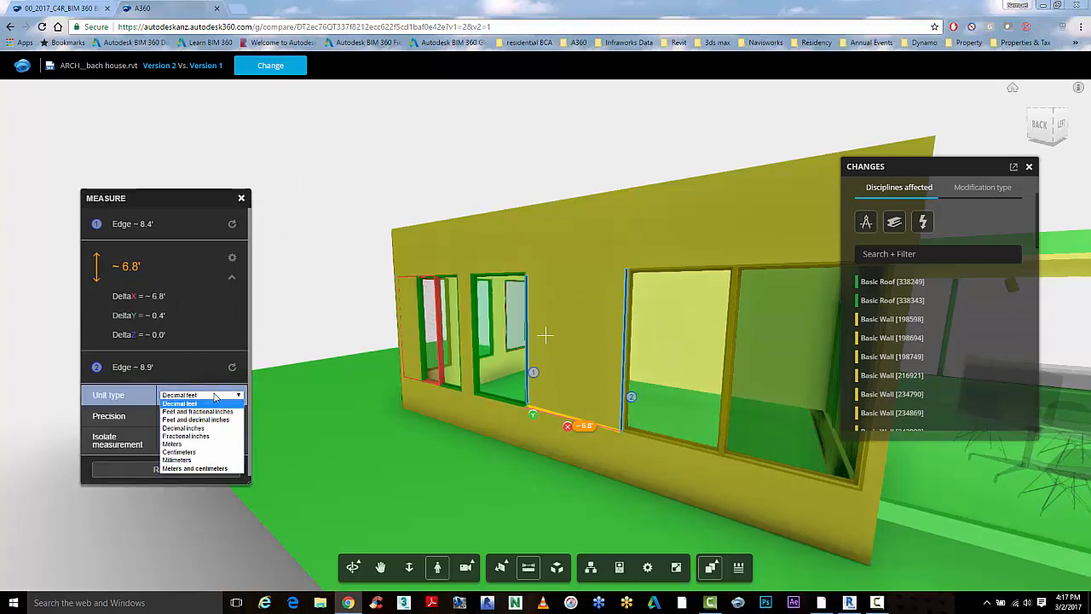
mouse_move(176, 459)
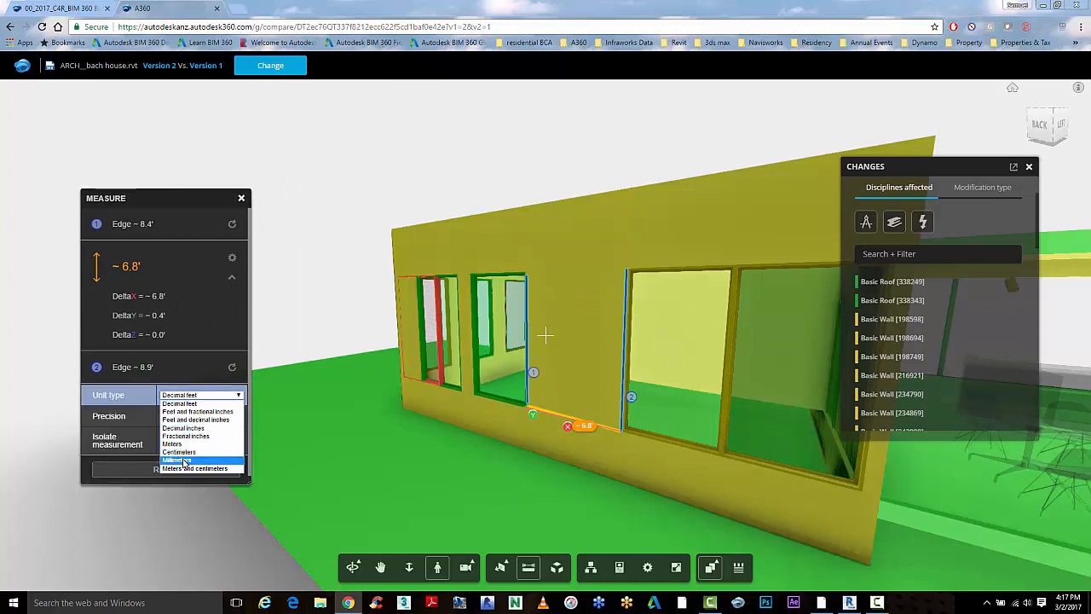
Show the window-edge measurement as whole millimetres (about 2066 mm) and open the model browser
click(200, 460)
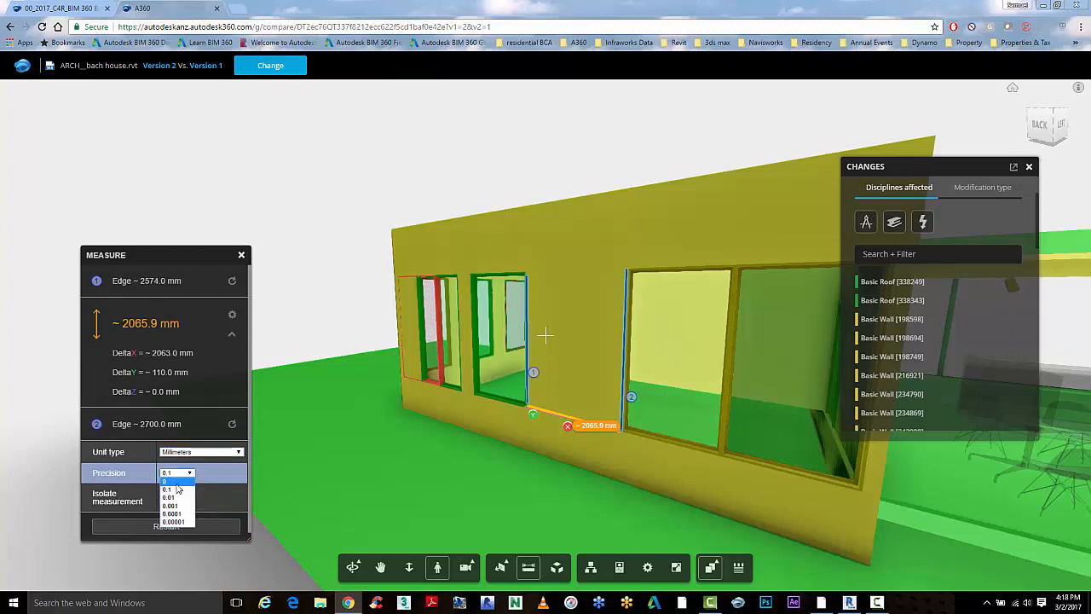
click(171, 481)
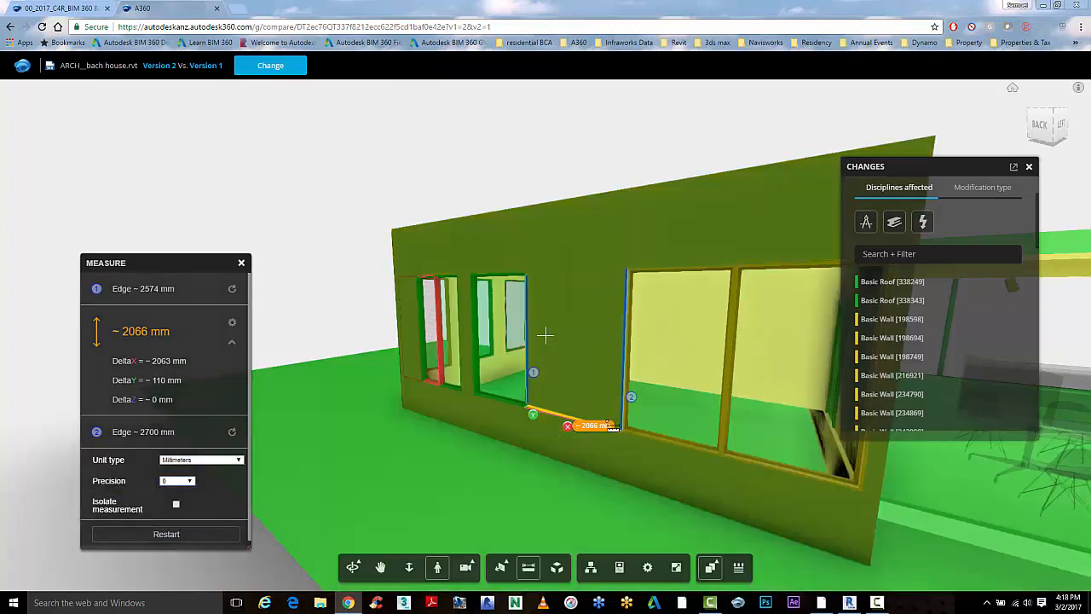
click(590, 567)
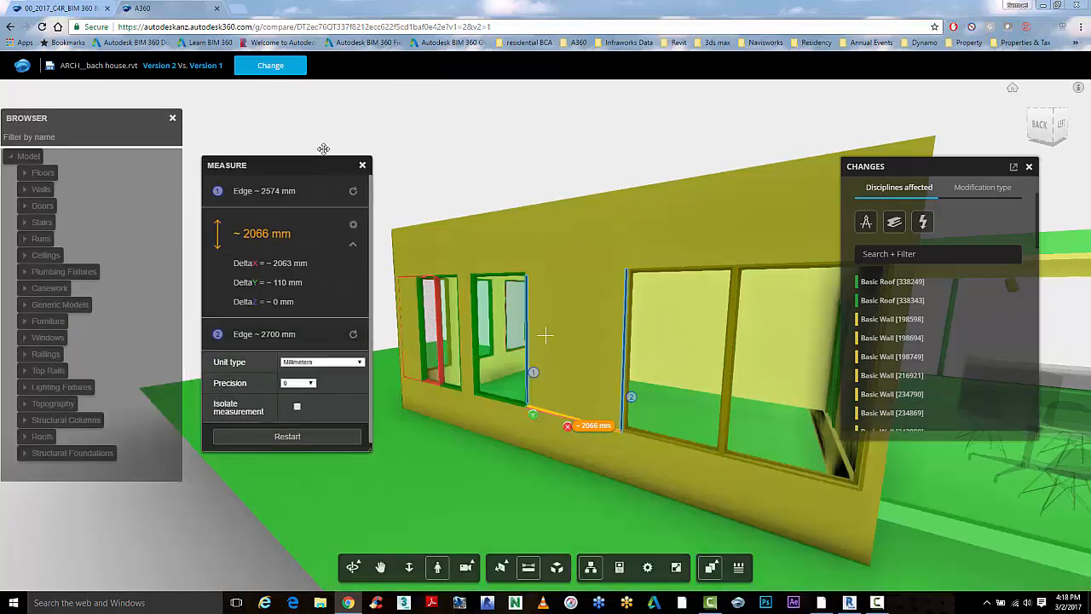
Close the measurement readout, expand the Floors category, and zoom out to the whole house
click(361, 164)
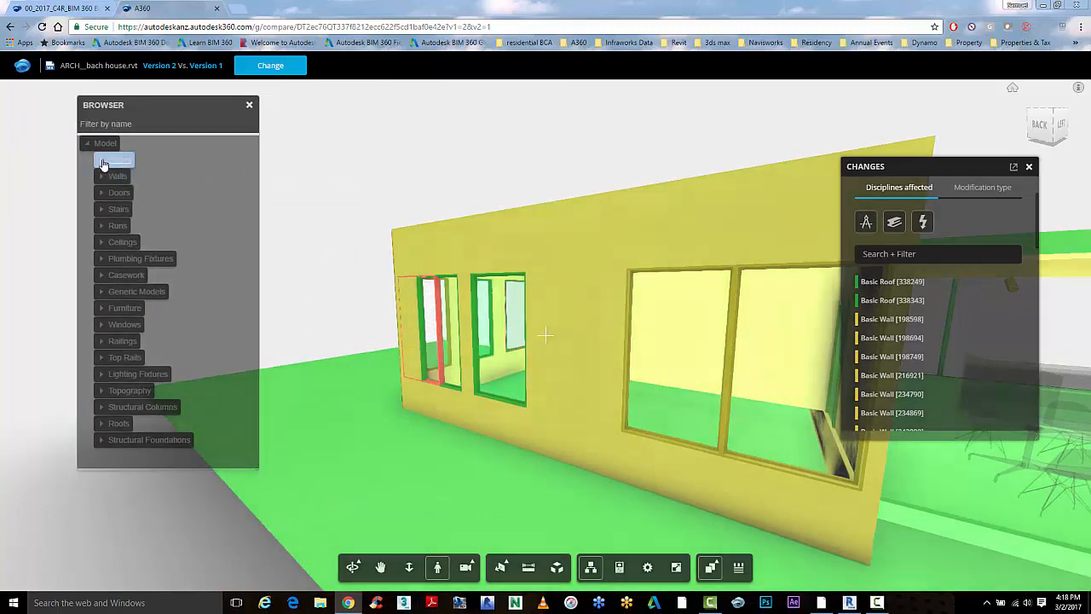
click(102, 160)
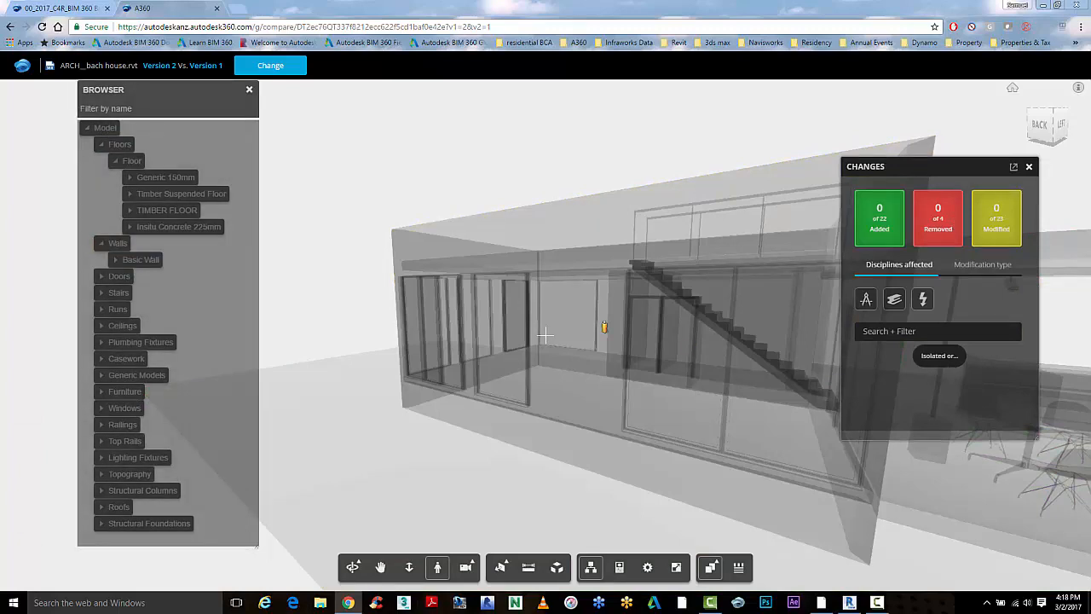
click(352, 567)
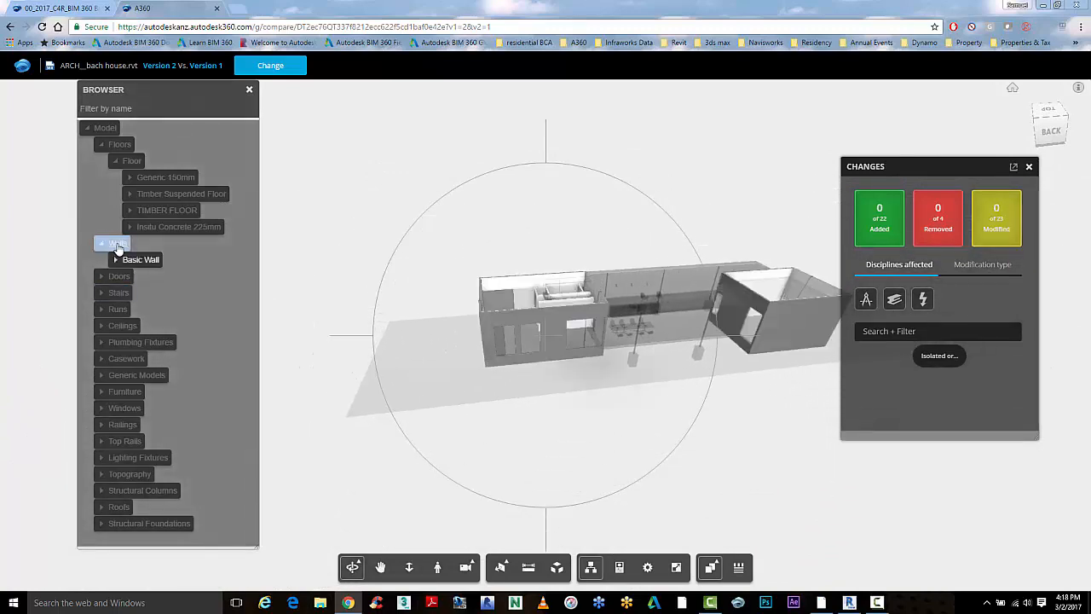
Isolate the Walls category, toggle modified highlighting off and on, and orbit around the yellow walls
right_click(118, 243)
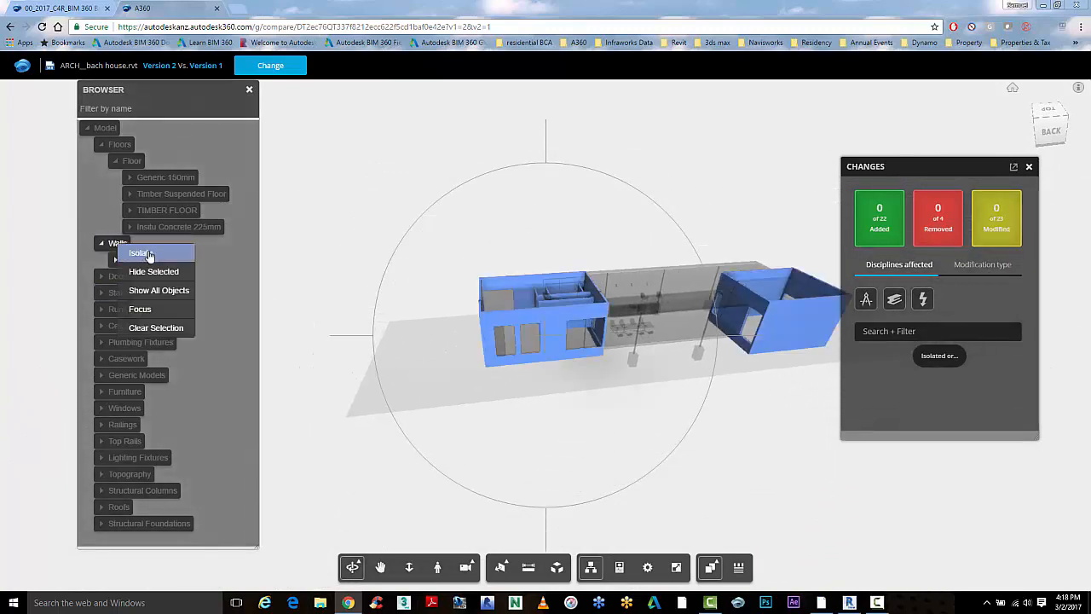
click(140, 252)
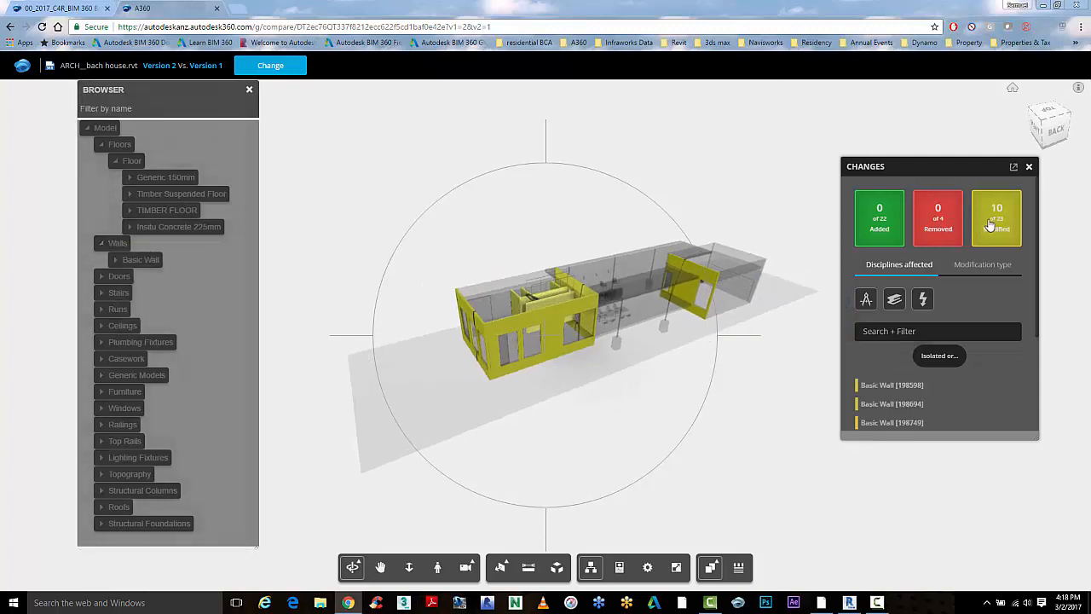
click(996, 218)
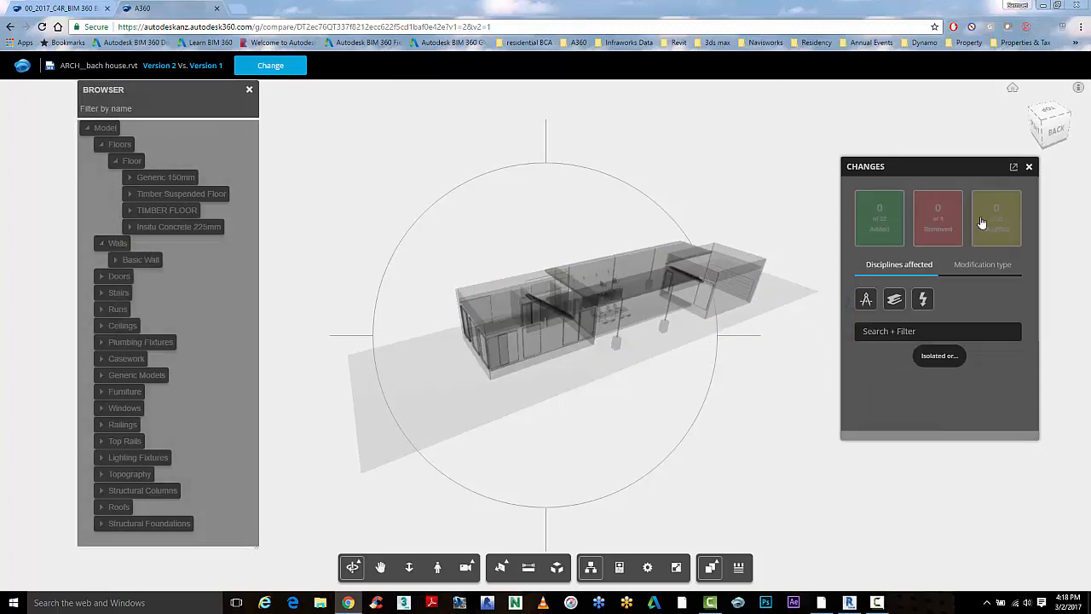
click(997, 219)
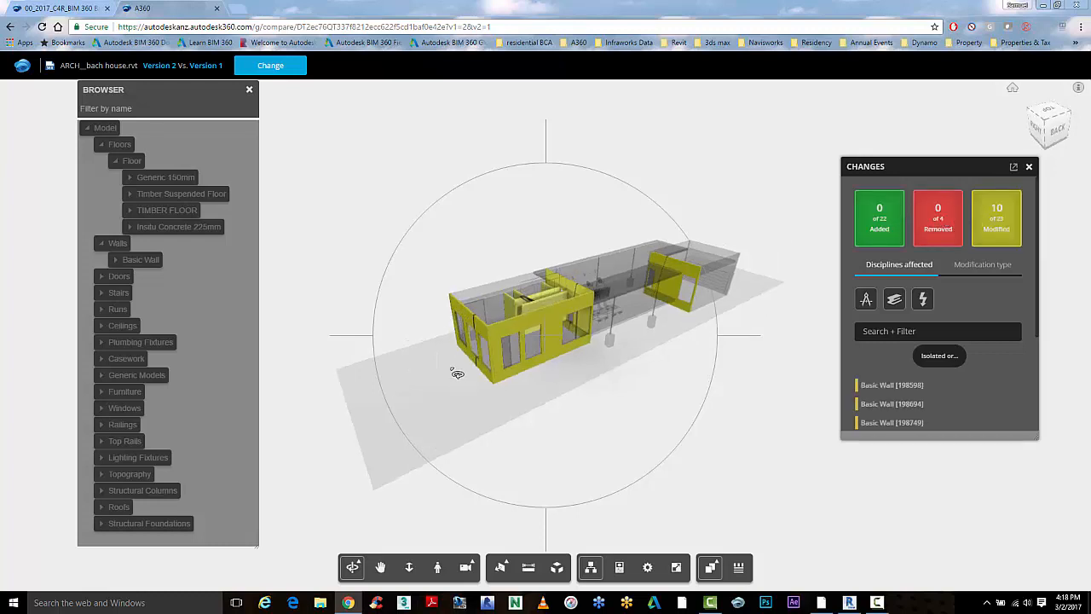
drag(458, 373, 598, 373)
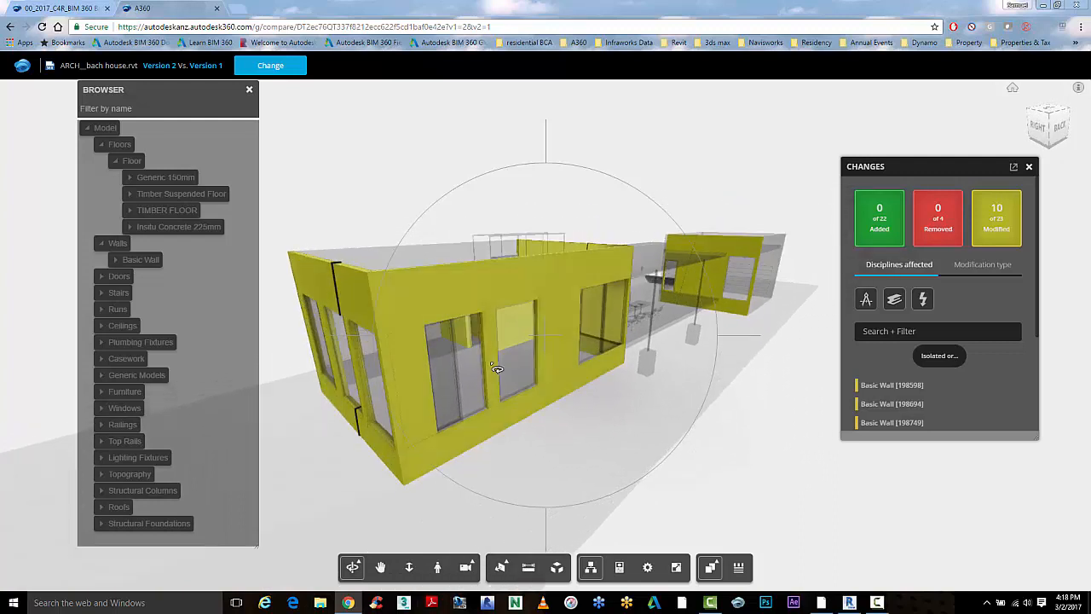
drag(497, 367, 590, 365)
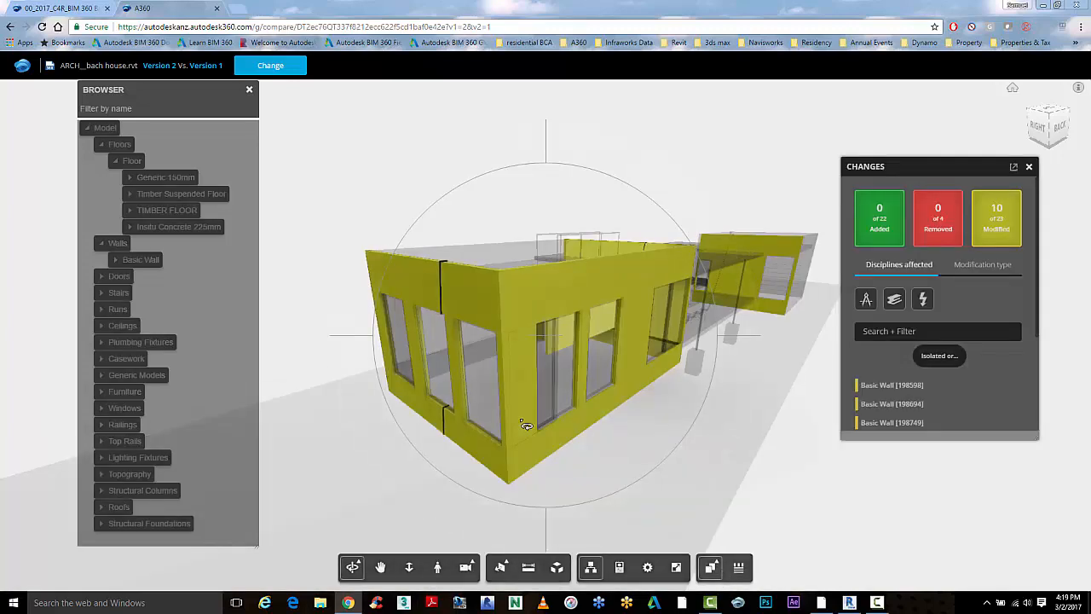
drag(526, 424, 645, 317)
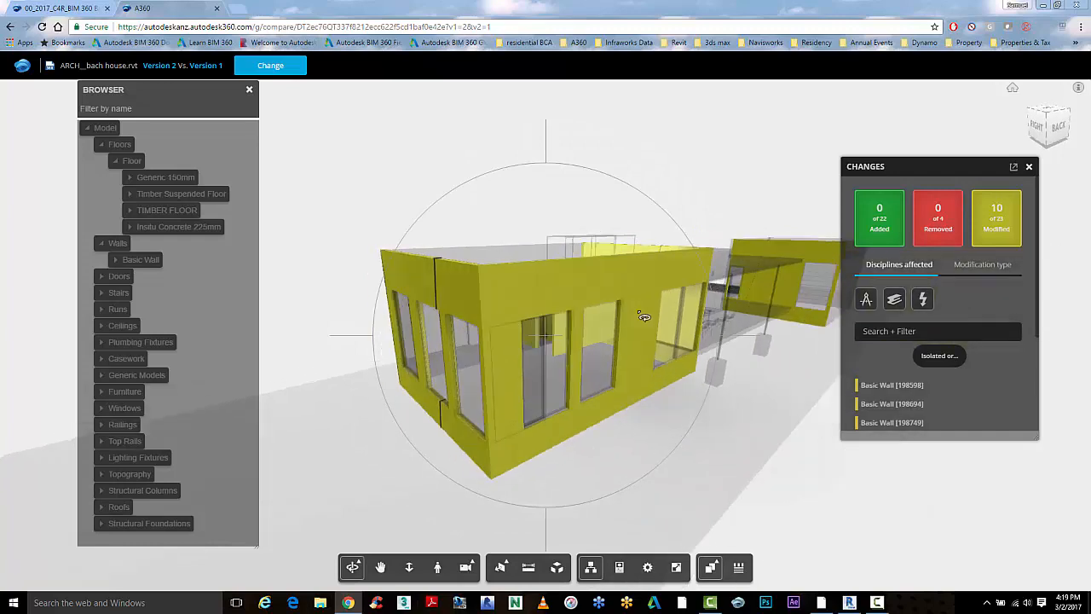